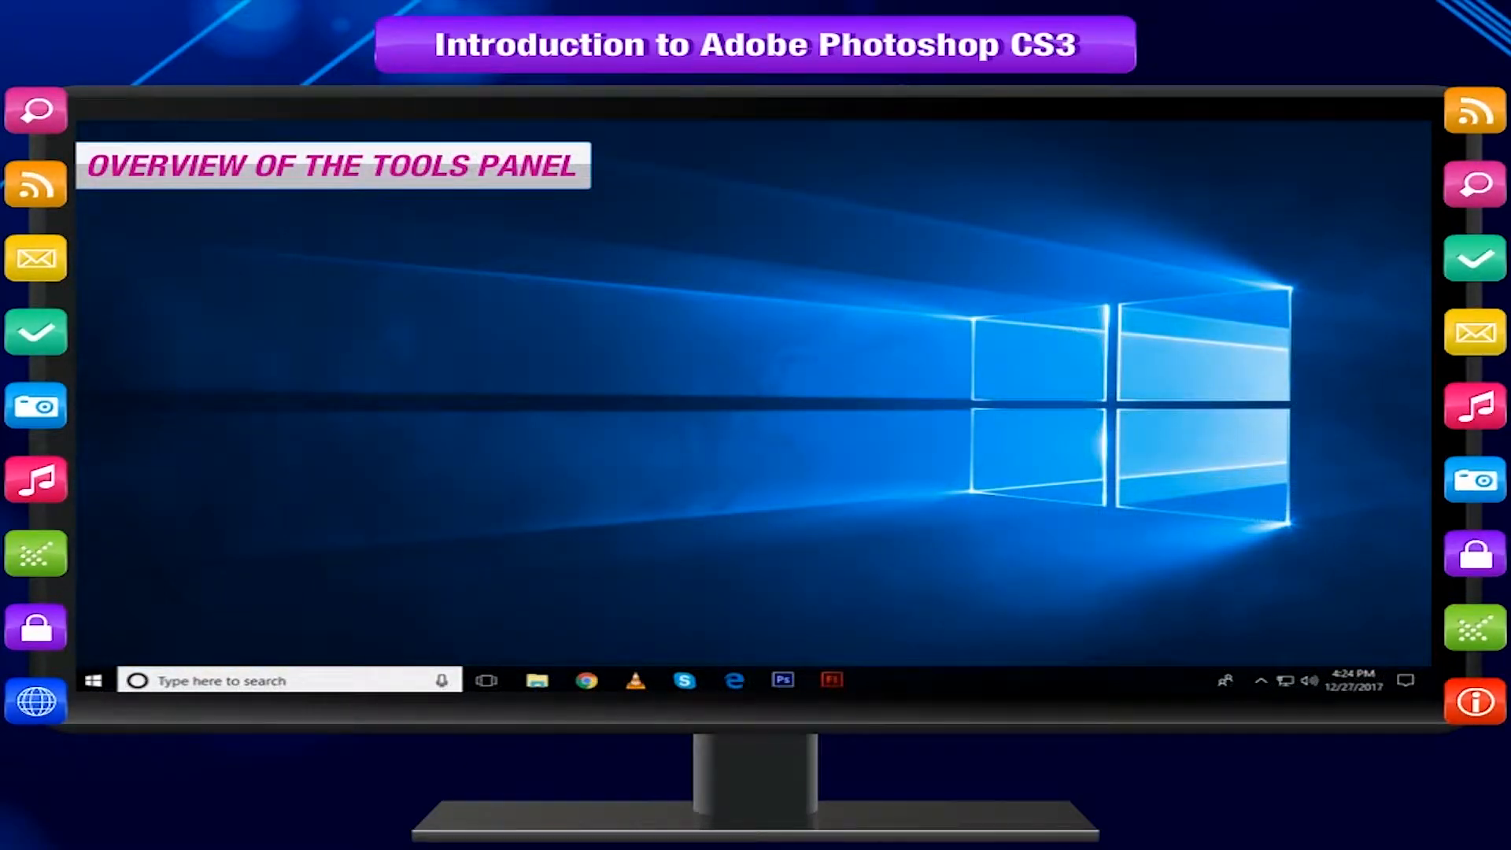
Launch Photoshop CS3 from the taskbar into an empty workspace showing the Tools panel.
{"action": "left_click", "coordinate": [783, 680]}
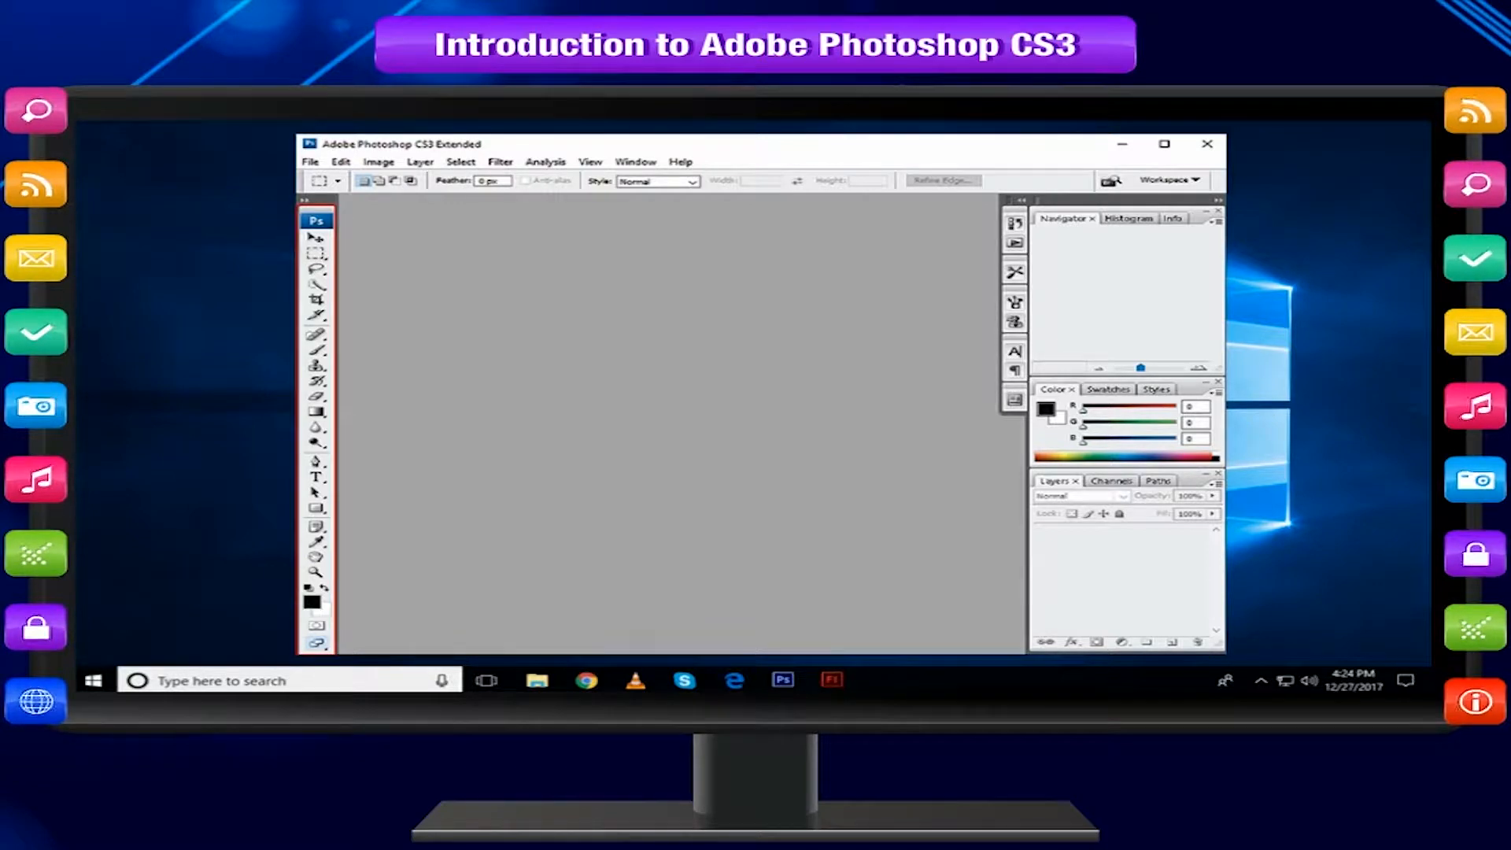
{"action": "left_click", "coordinate": [315, 270]}
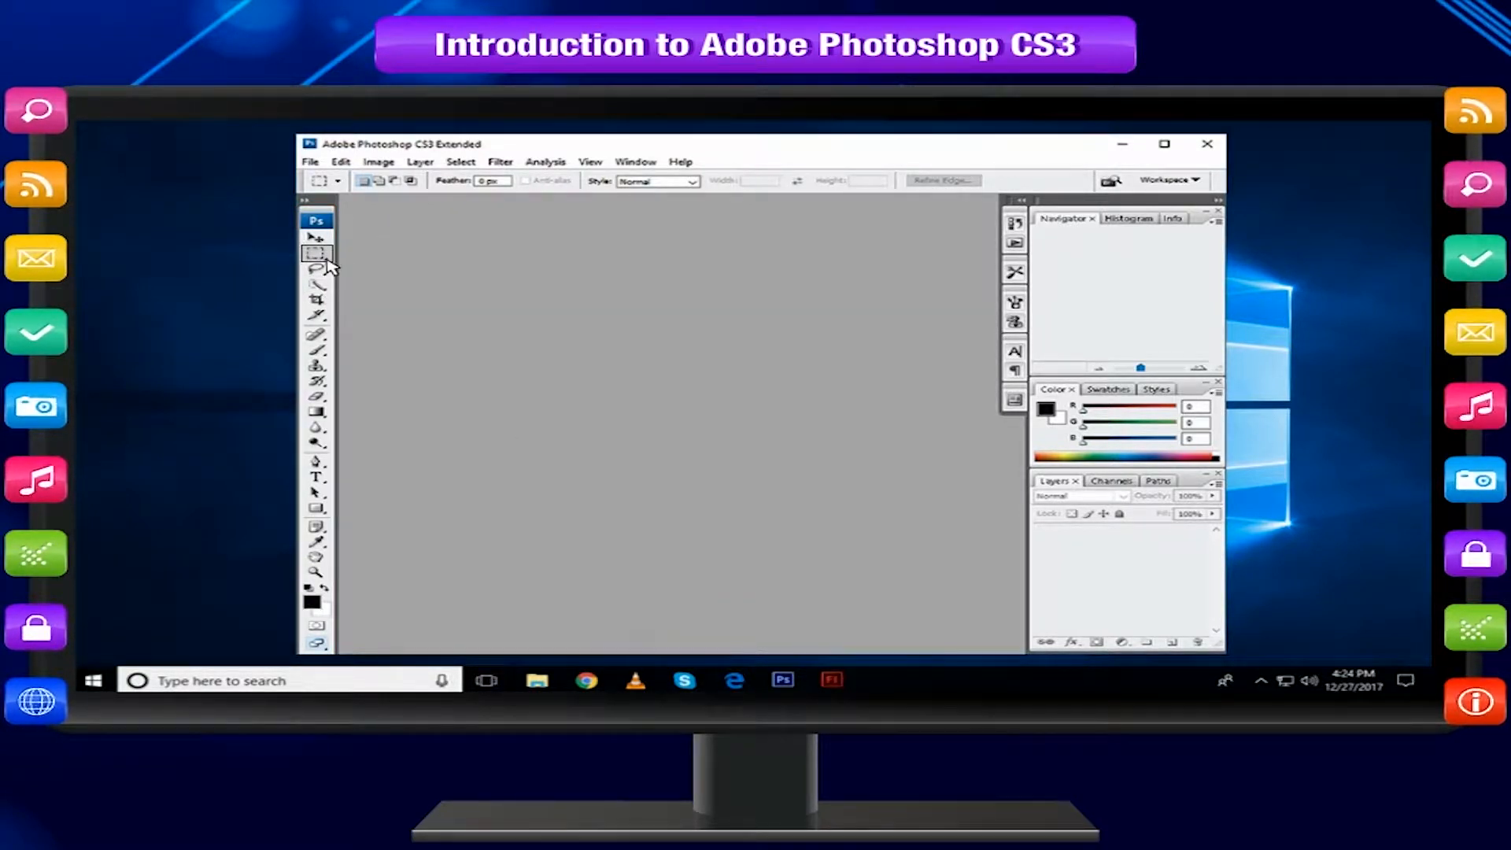
{"action": "left_click", "coordinate": [316, 254]}
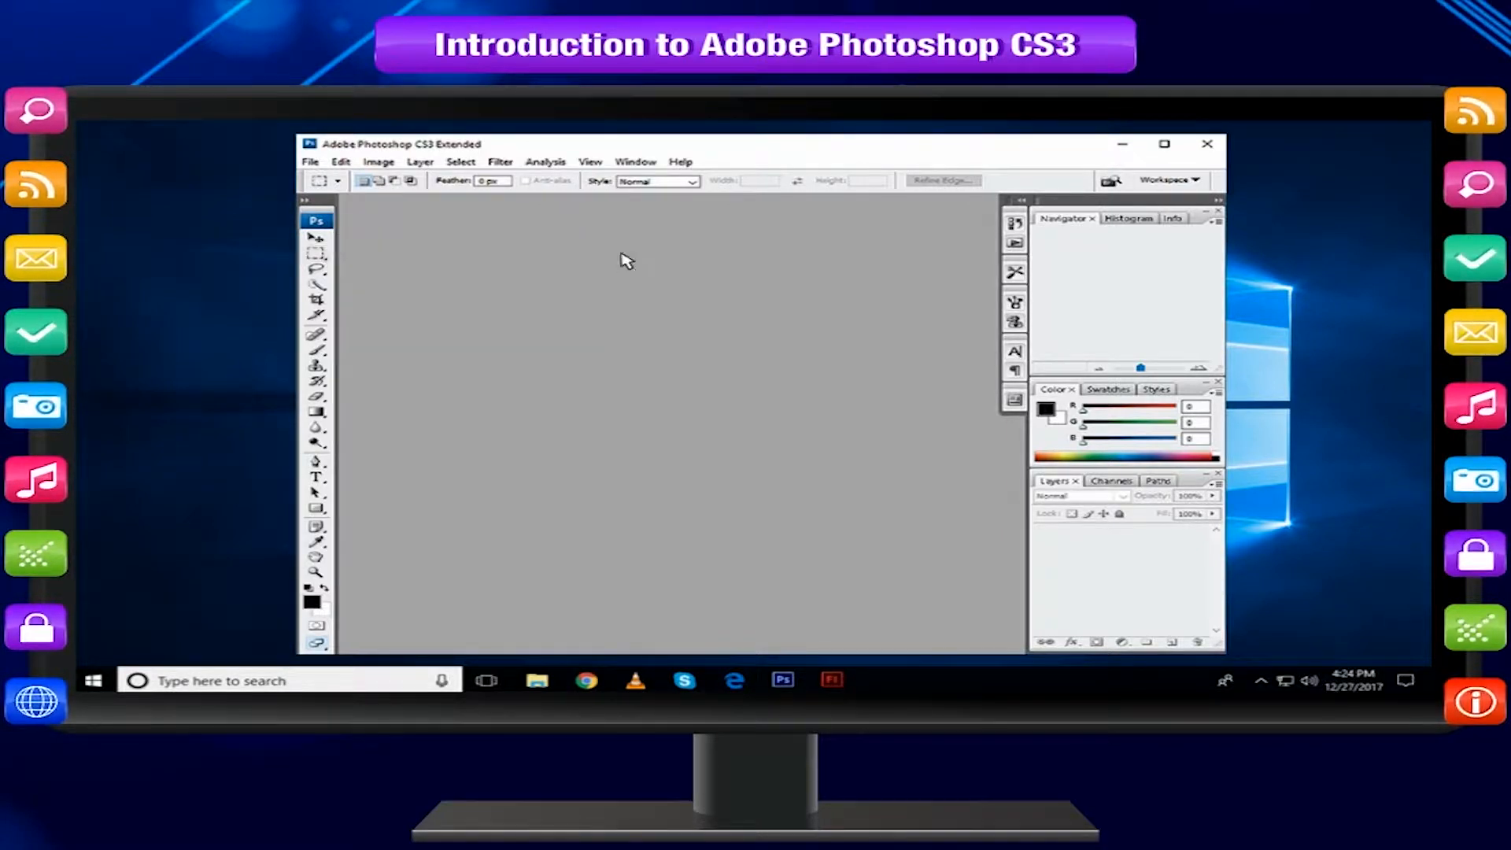
{"action": "mouse_move", "coordinate": [653, 258]}
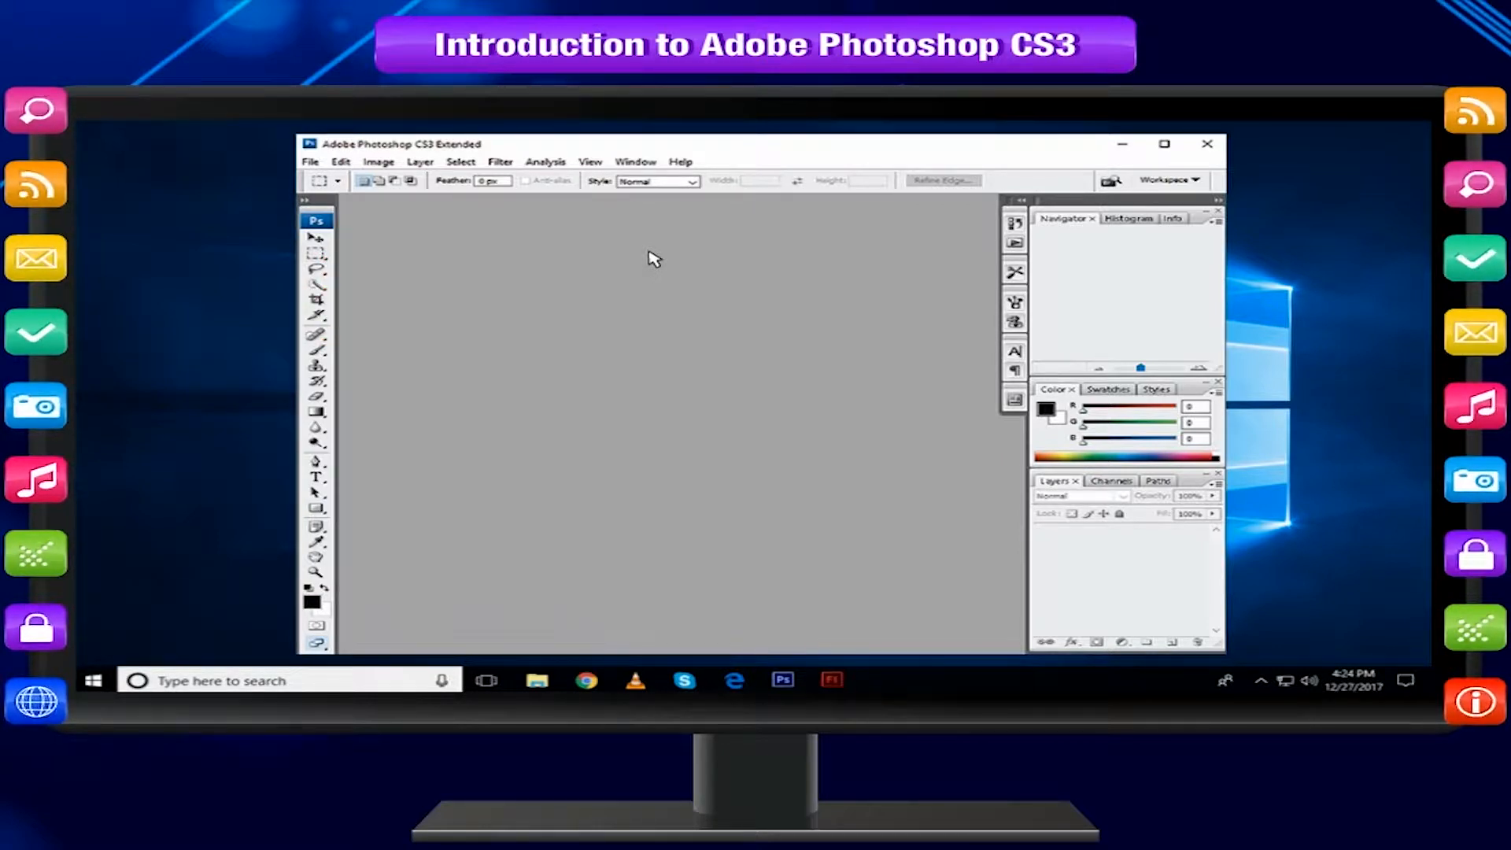
{"action": "mouse_move", "coordinate": [338, 267]}
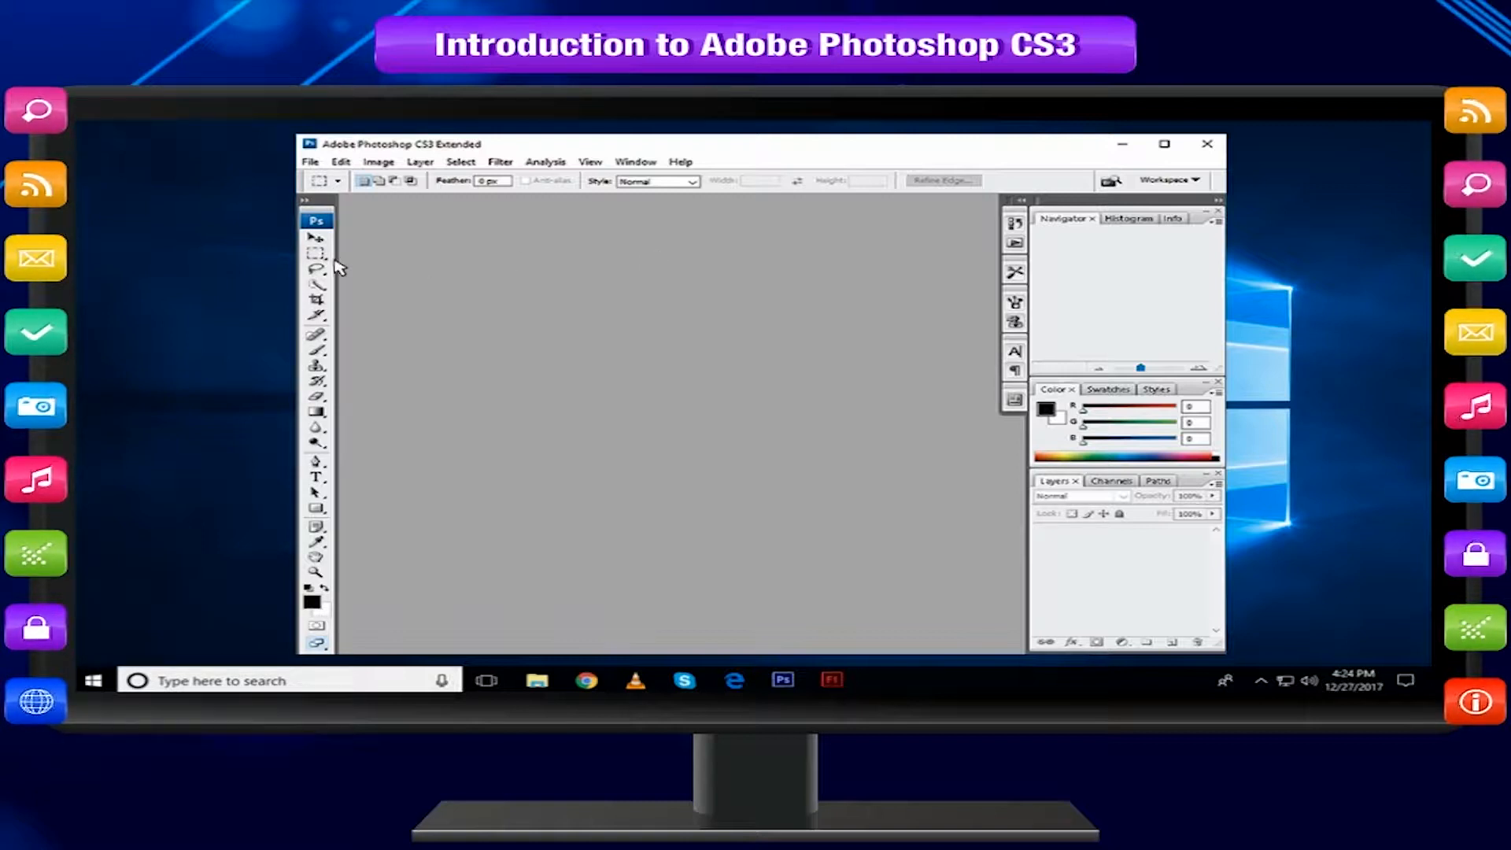
Move the chameleon photo on the canvas and draw a rectangular marquee selection over it.
{"action": "left_click", "coordinate": [317, 254]}
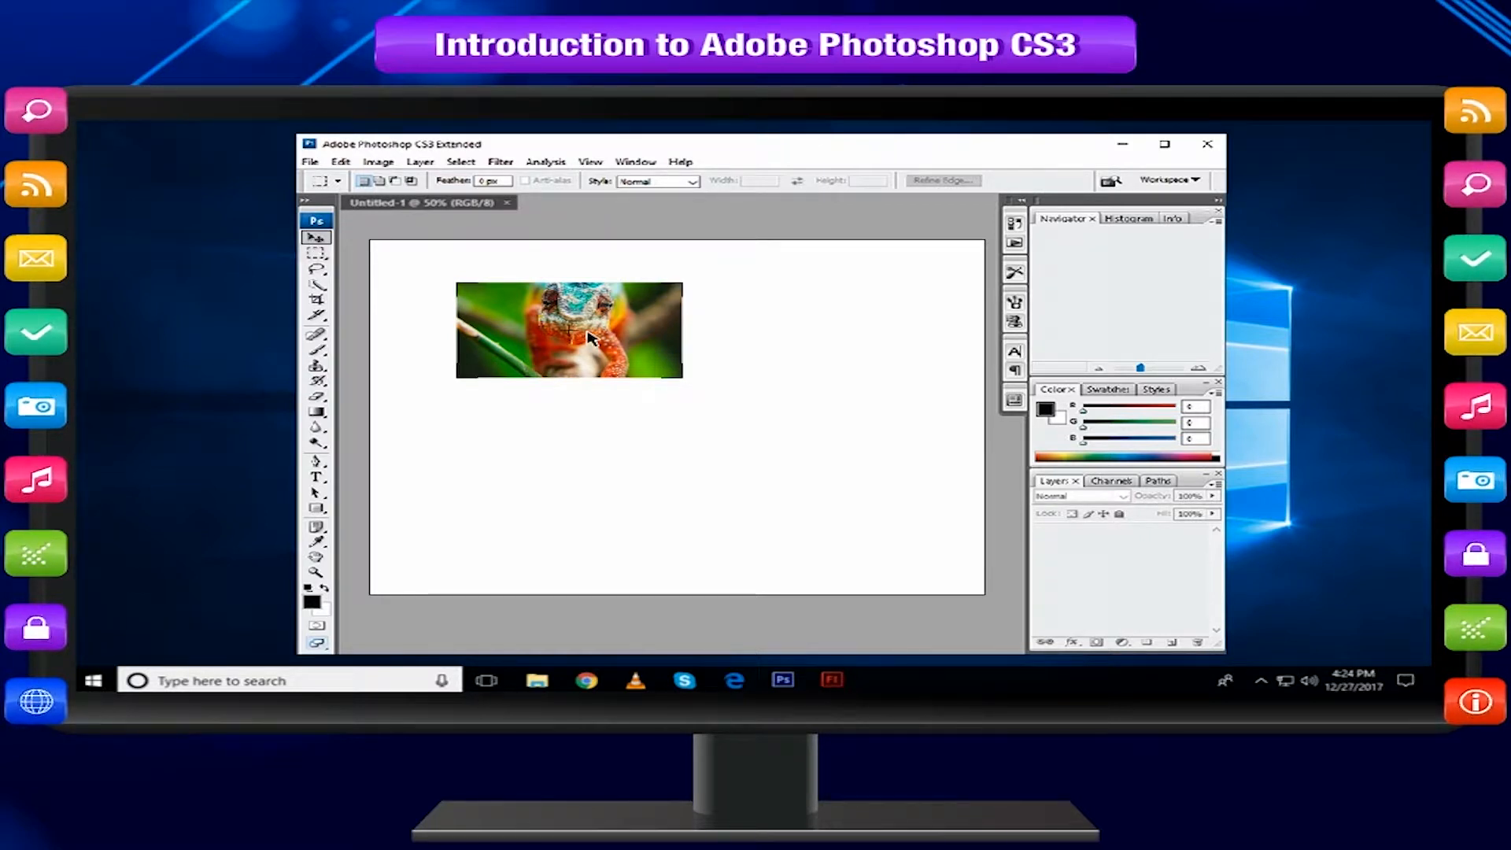
{"action": "left_click_drag", "start_coordinate": [568, 330], "coordinate": [630, 426]}
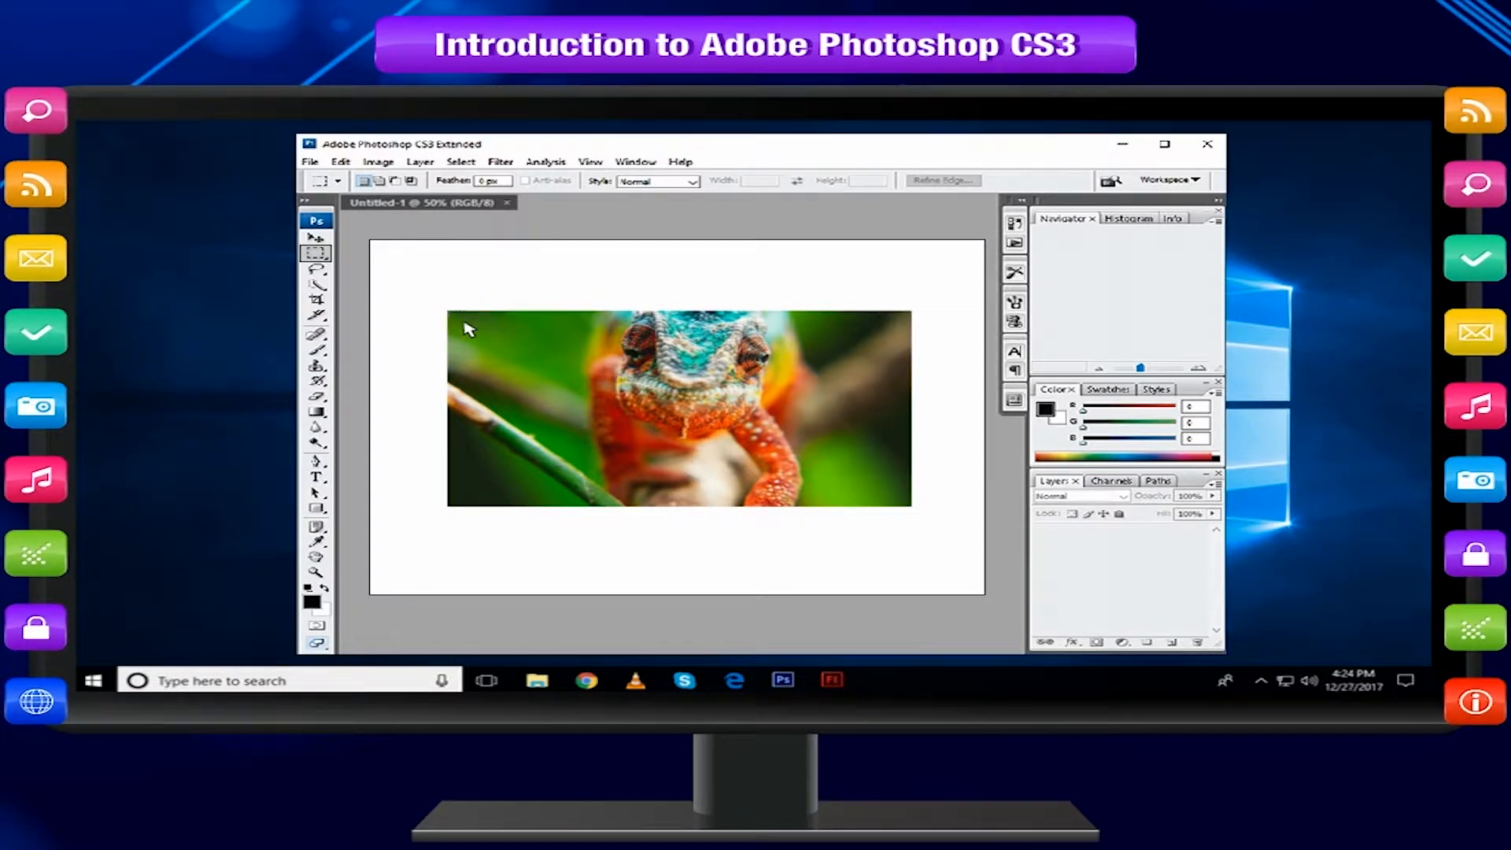
{"action": "left_click_drag", "start_coordinate": [467, 326], "coordinate": [675, 467]}
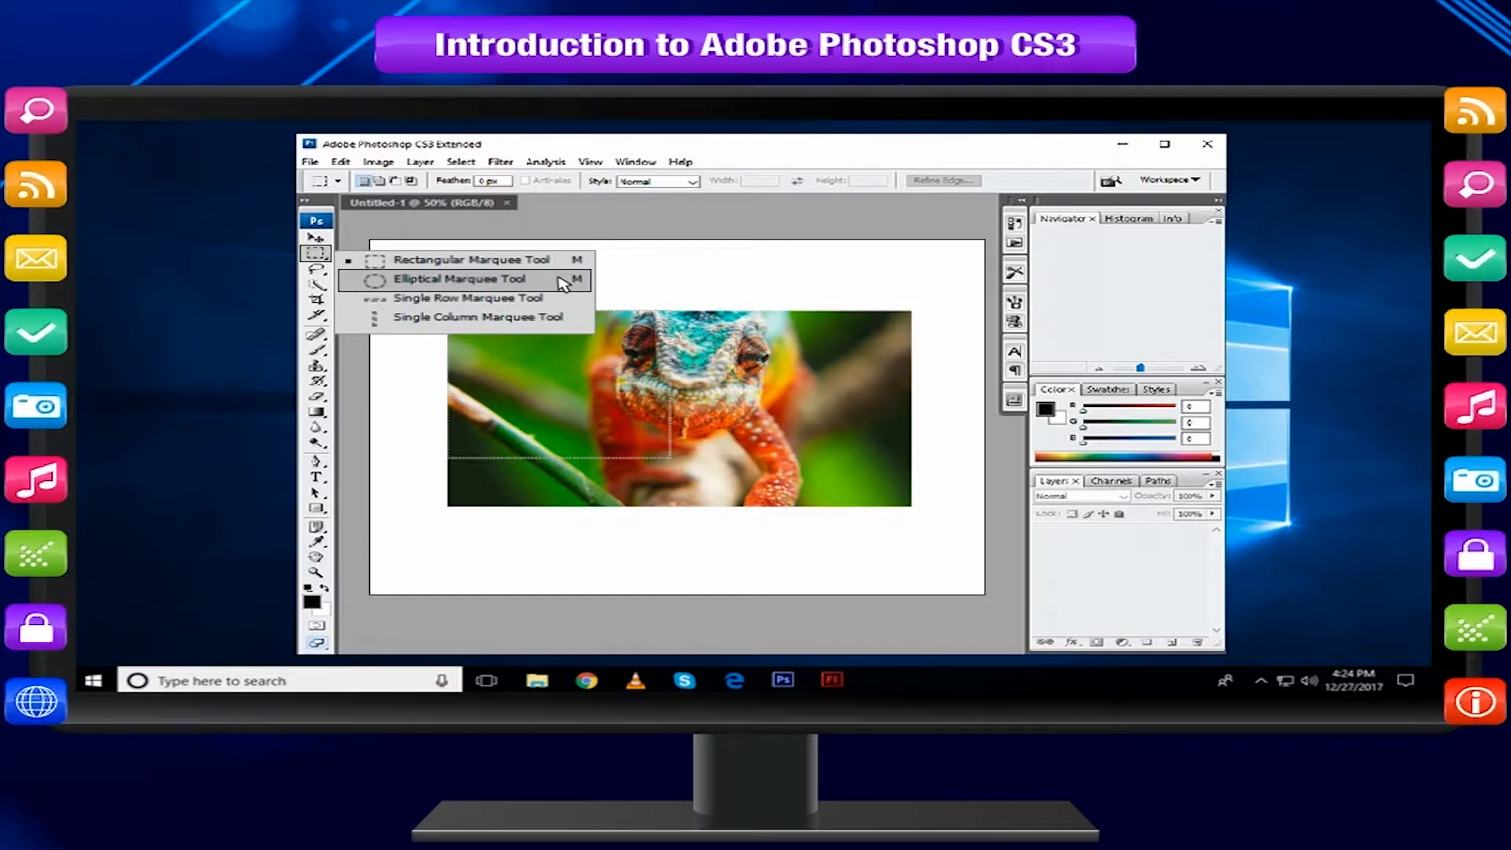
{"action": "mouse_move", "coordinate": [563, 302]}
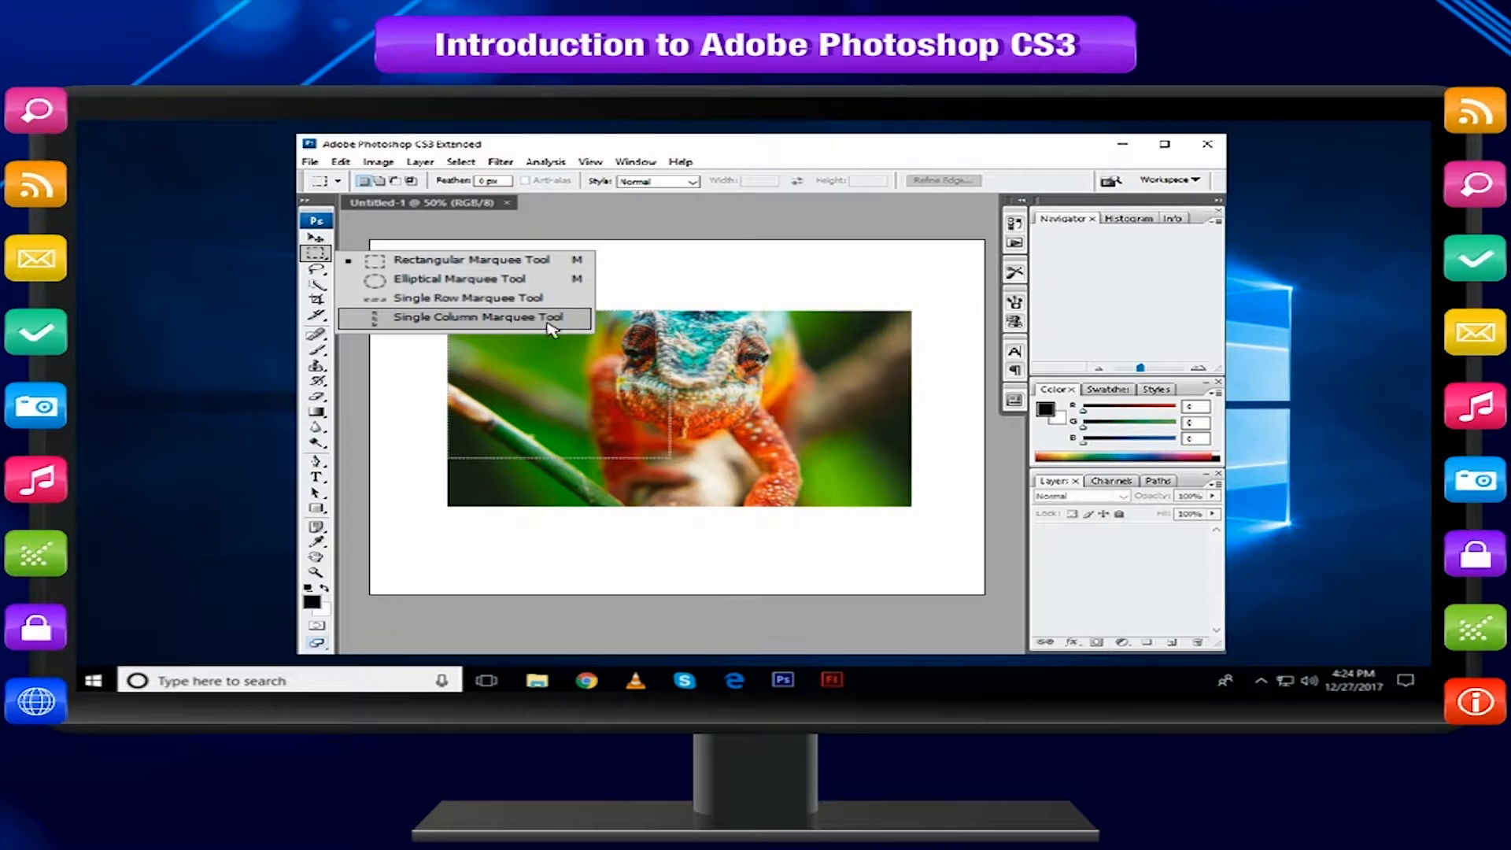
Close the chameleon image and bring the daisy photo onto the canvas.
{"action": "left_click", "coordinate": [477, 318]}
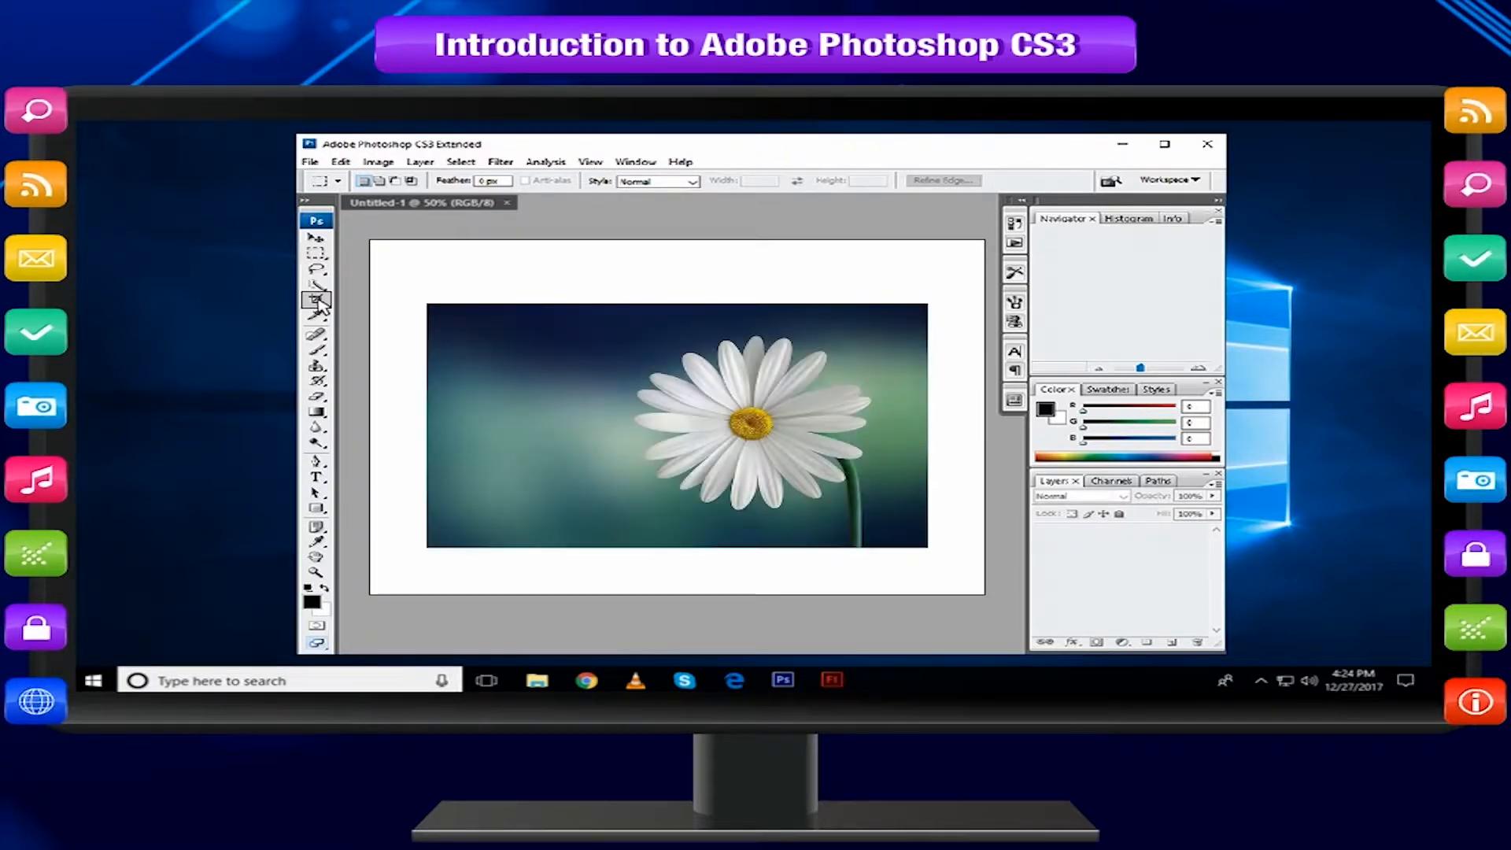
Crop tightly around the daisy and commit the crop.
{"action": "left_click_drag", "start_coordinate": [559, 322], "coordinate": [829, 491]}
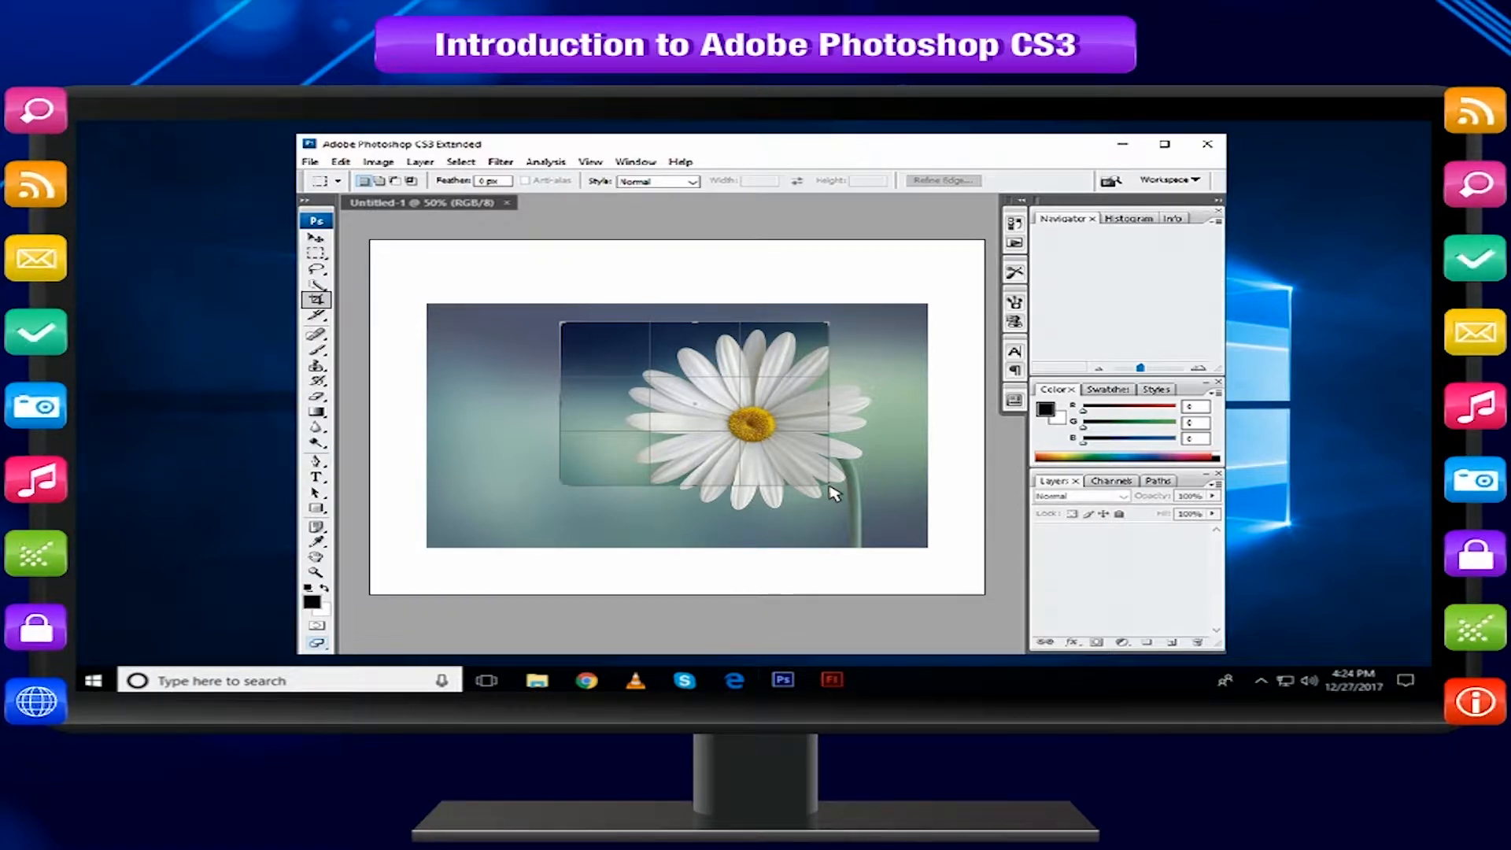
{"action": "mouse_move", "coordinate": [831, 482]}
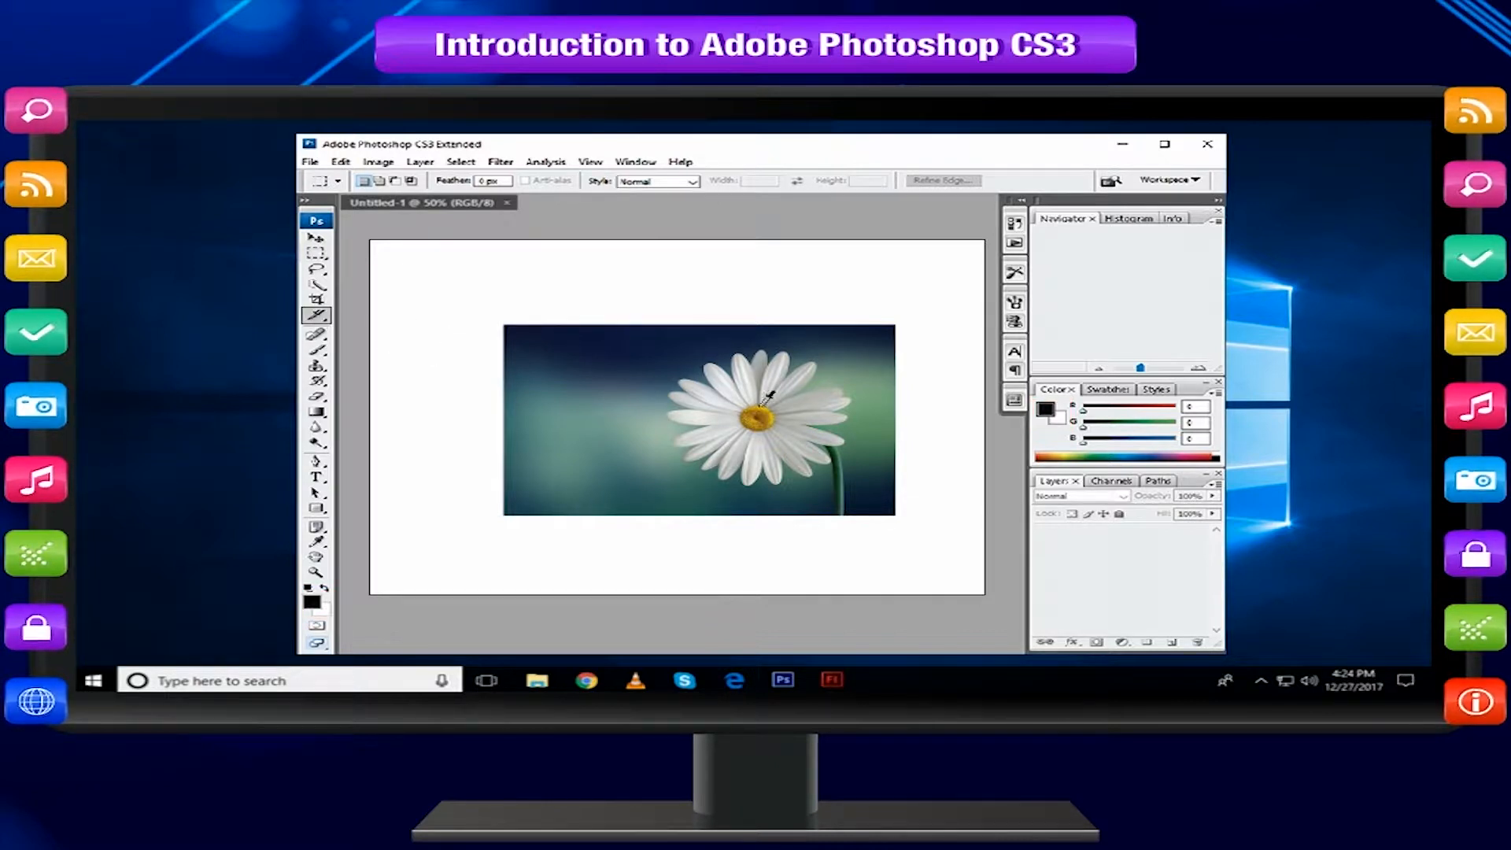
{"action": "left_click", "coordinate": [766, 397]}
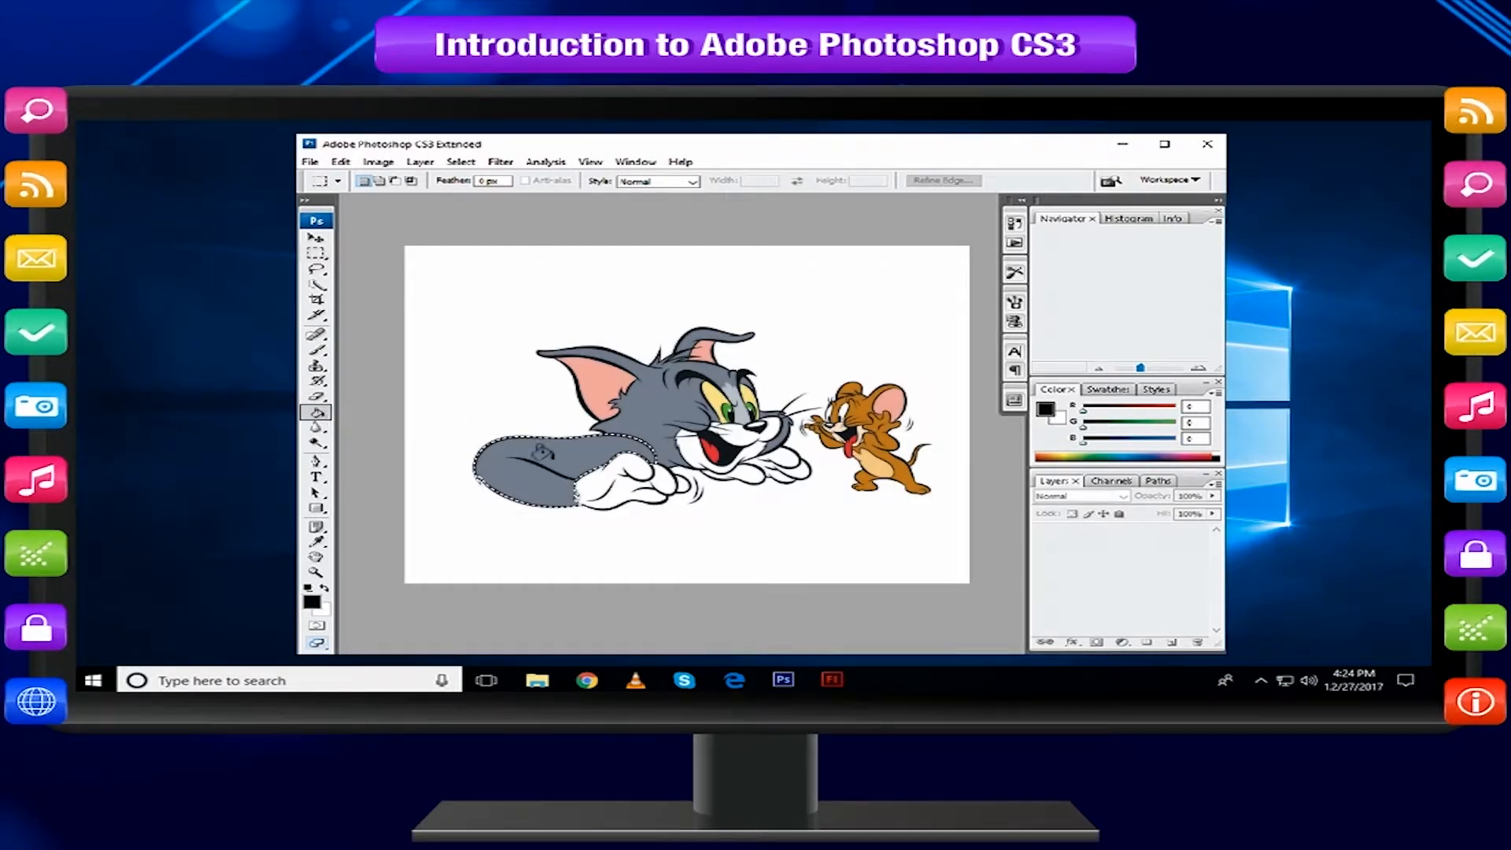
Demonstrate Path Selection on the cyan rectangle, then delete the content.
{"action": "left_click", "coordinate": [528, 458]}
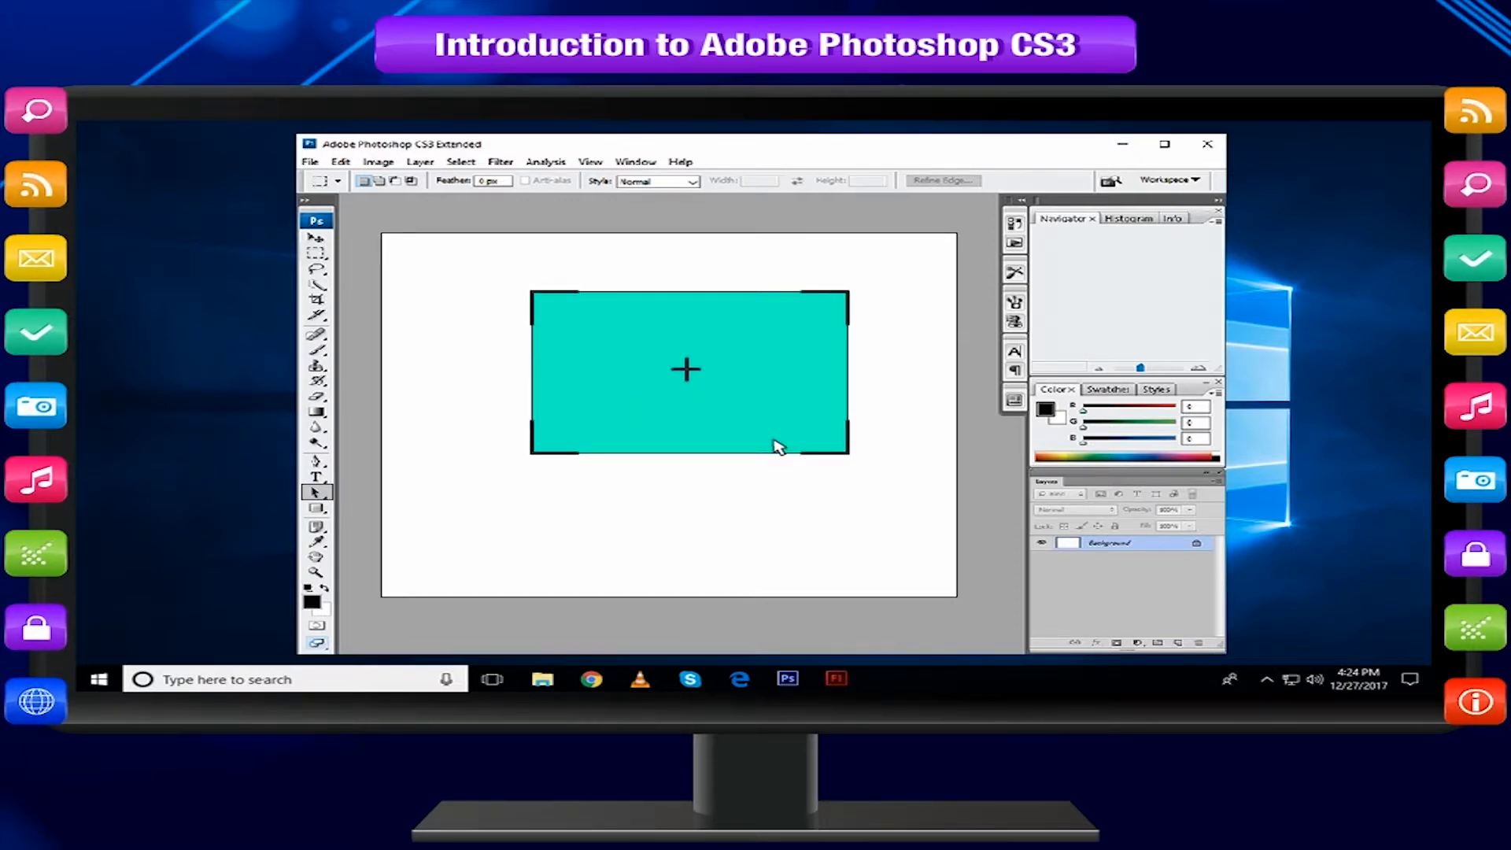
{"action": "type", "text": "text"}
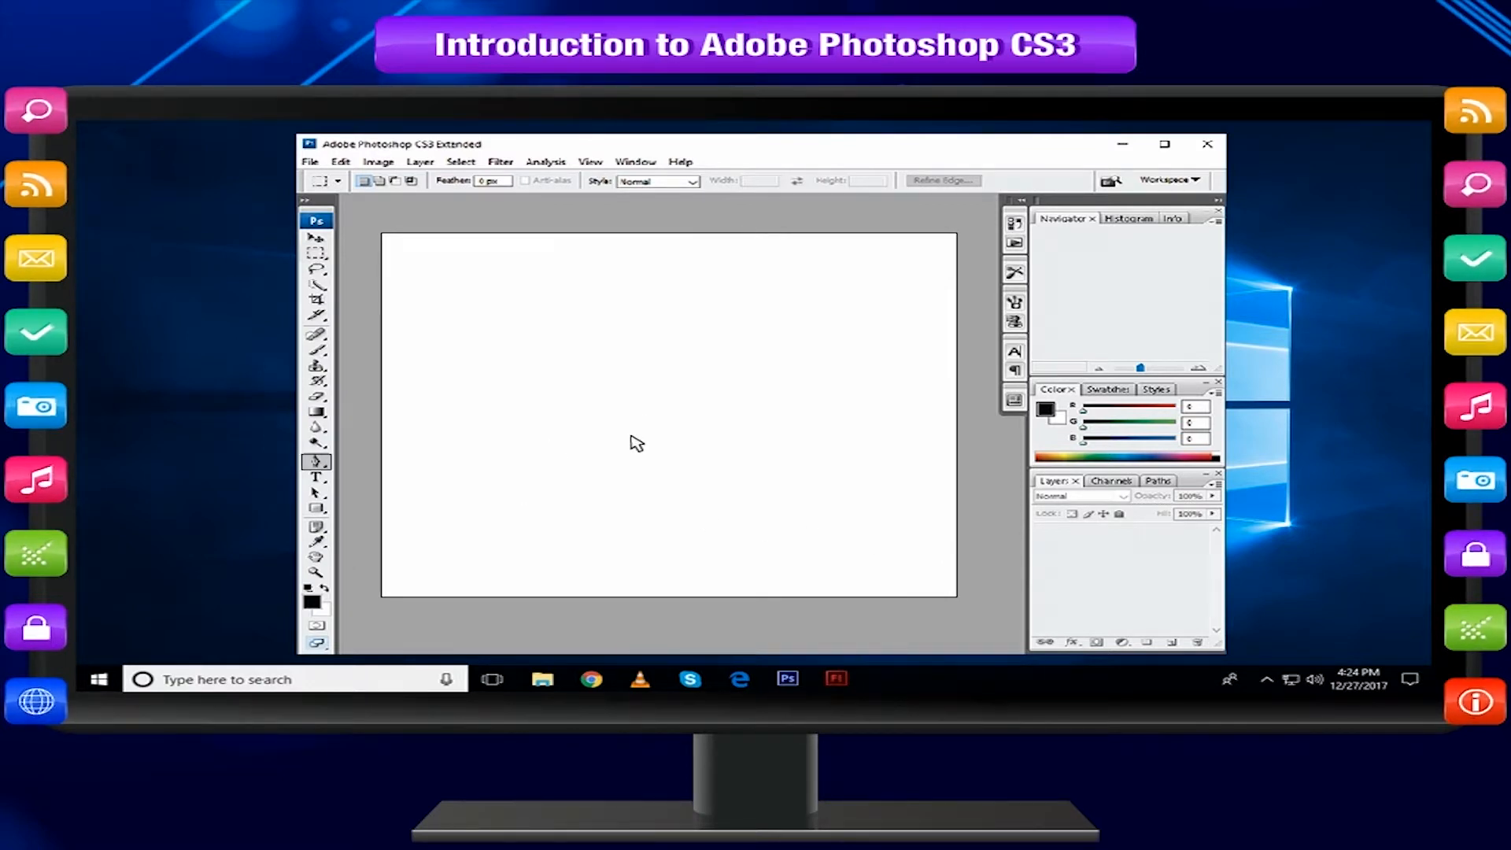
Draw a curved Pen path, delete it, and show the Shape tool variants.
{"action": "left_click_drag", "start_coordinate": [635, 443], "coordinate": [757, 313]}
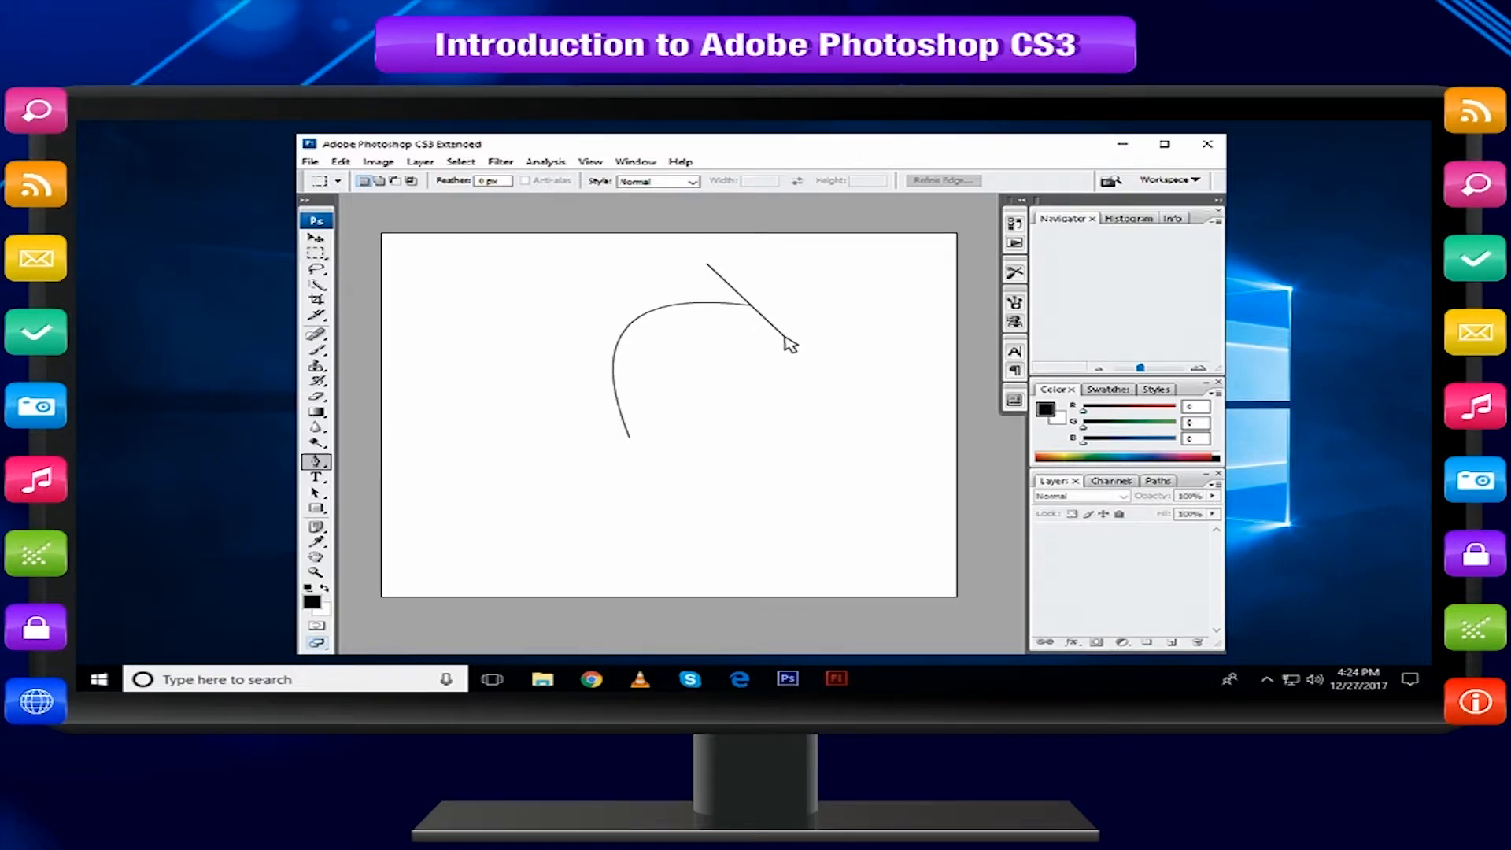
{"action": "mouse_move", "coordinate": [907, 355]}
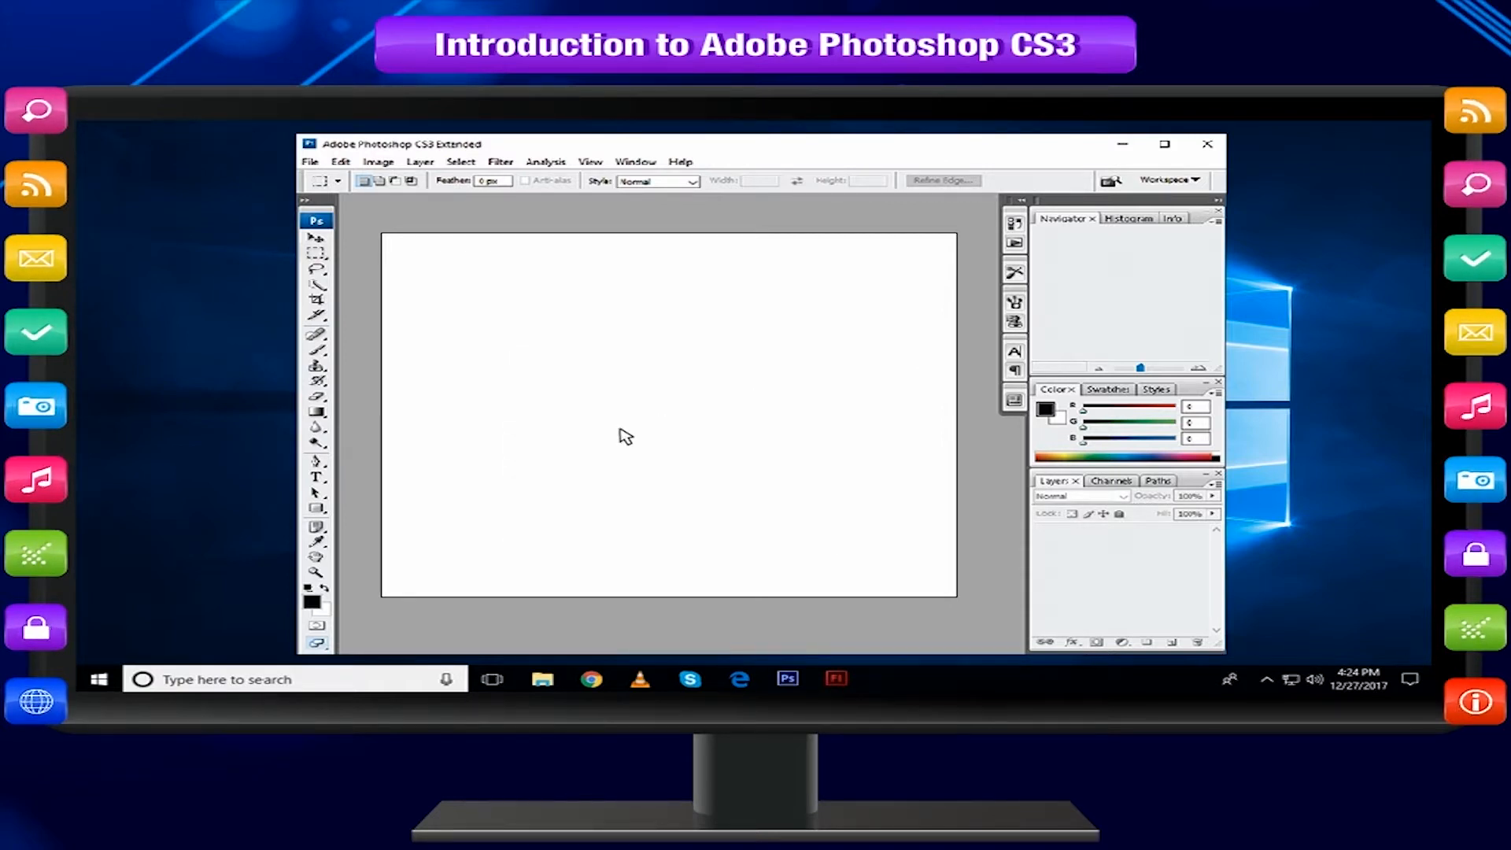
{"action": "left_click", "coordinate": [316, 507]}
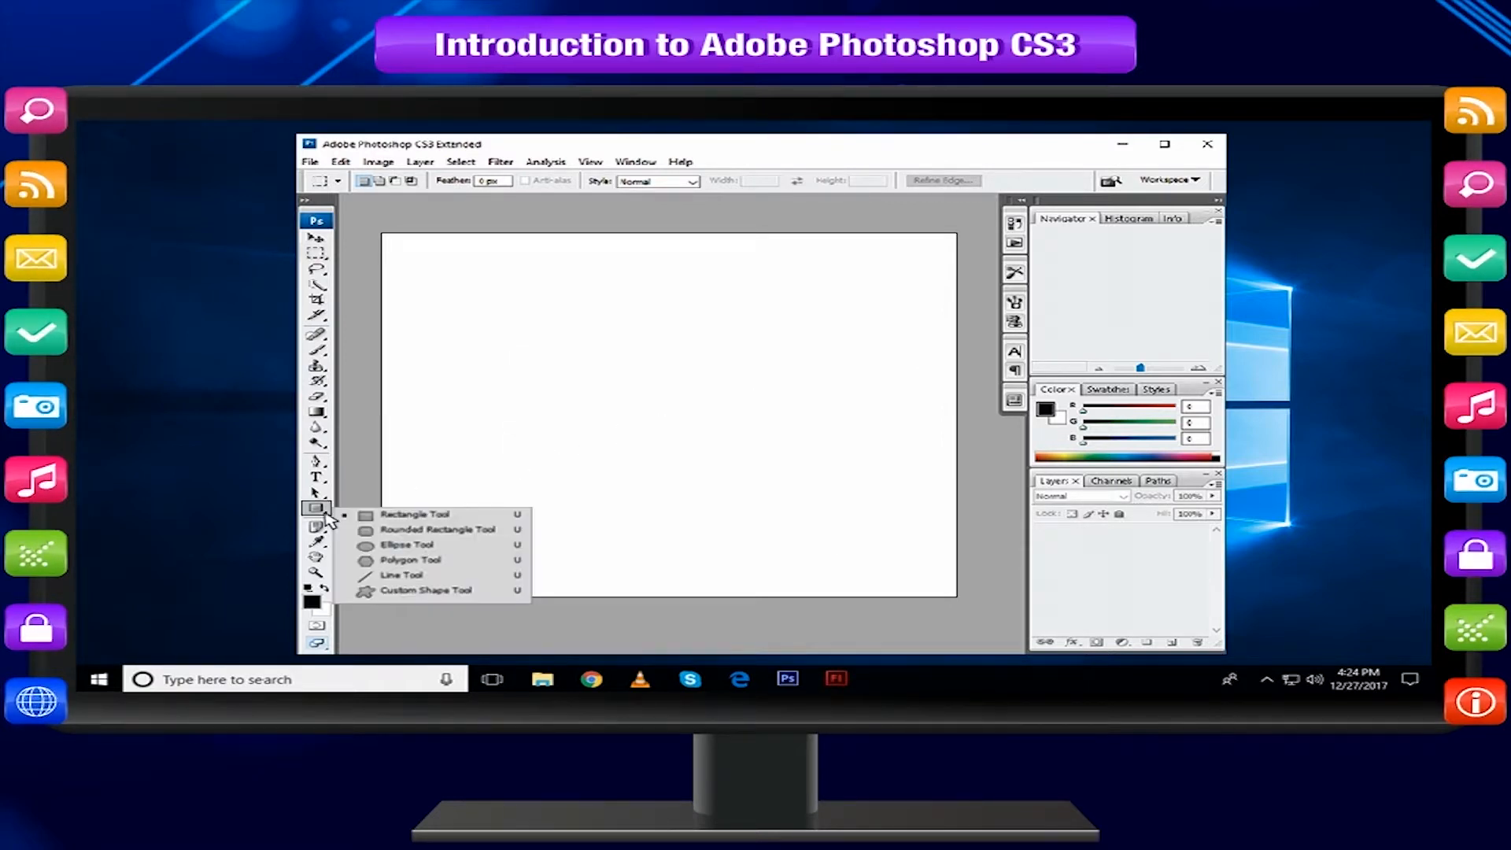
{"action": "mouse_move", "coordinate": [438, 529]}
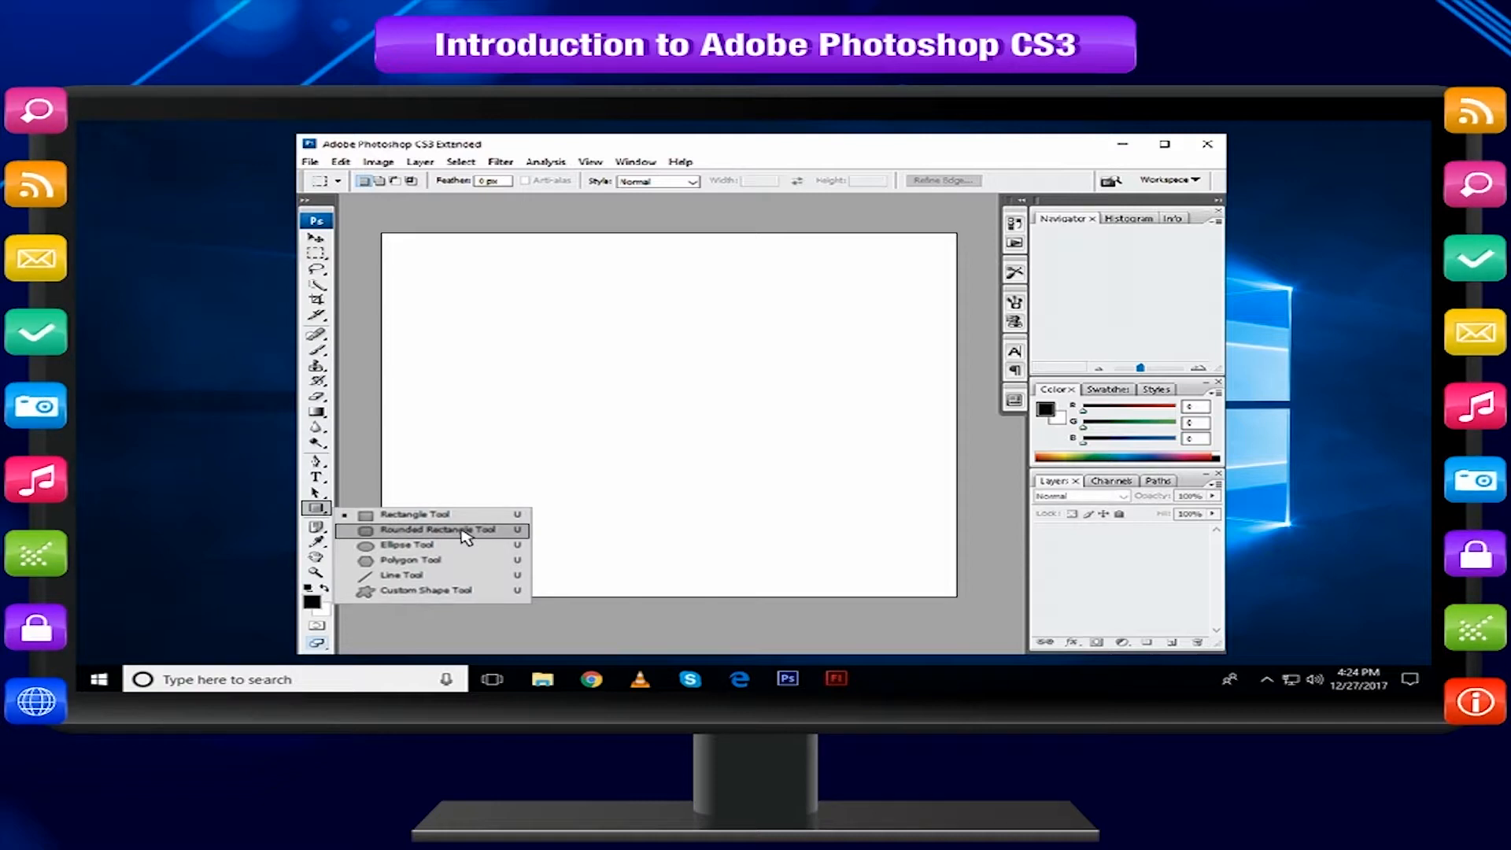
{"action": "mouse_move", "coordinate": [465, 560]}
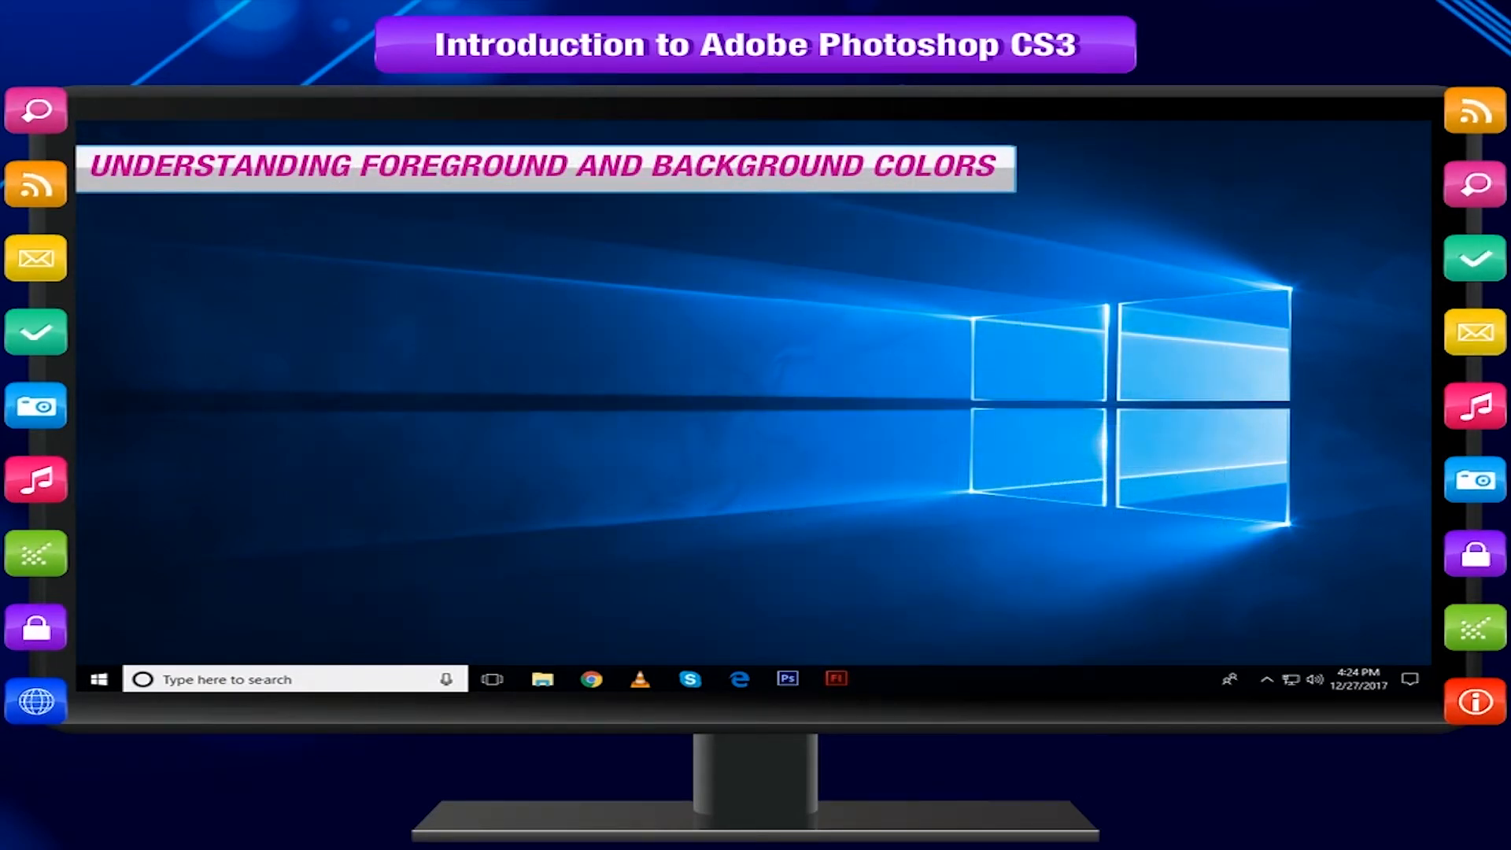
{"action": "left_click", "coordinate": [787, 679]}
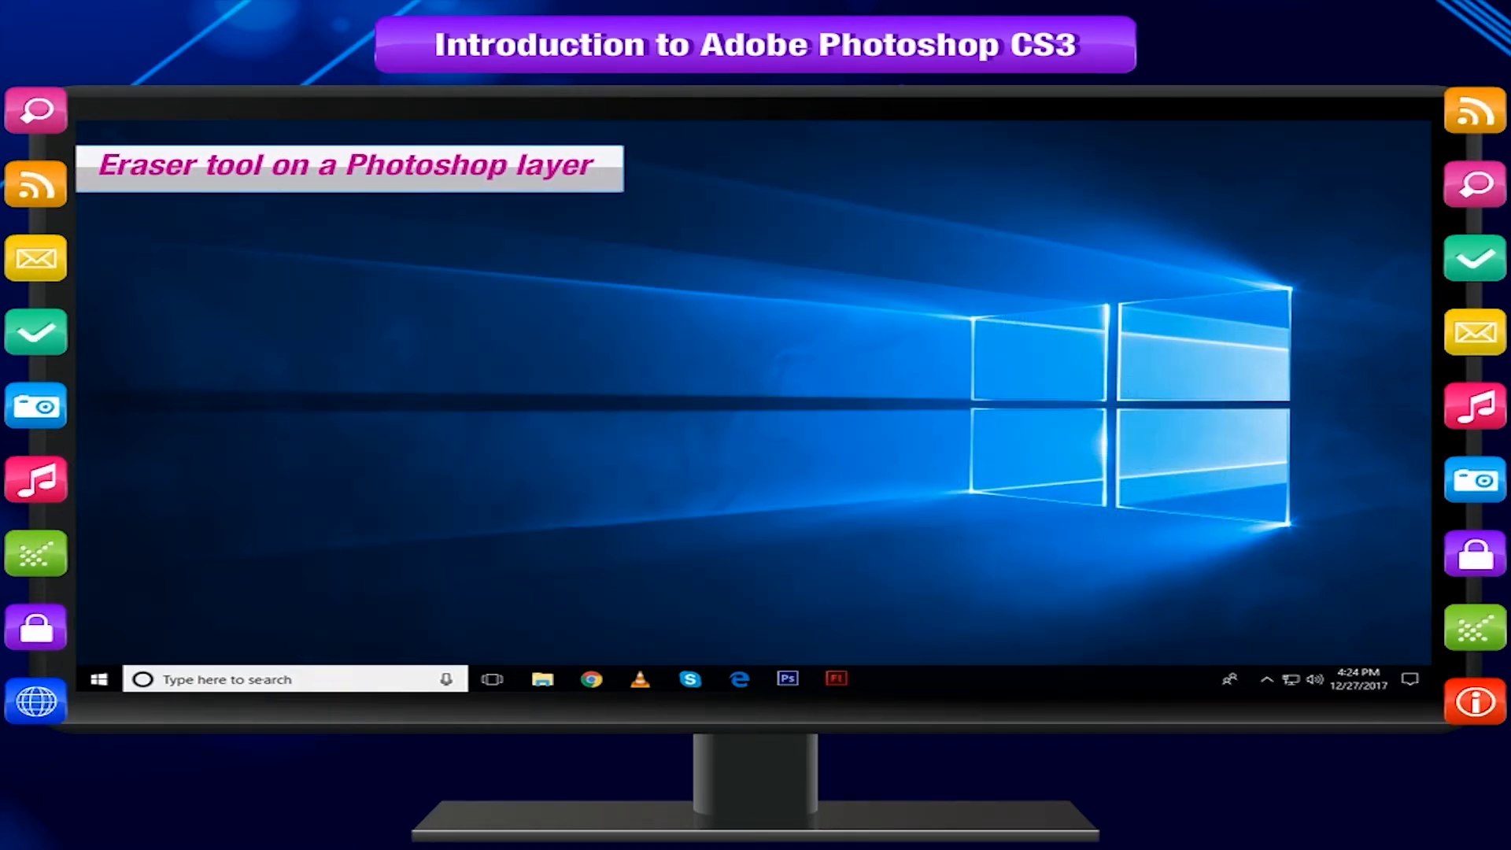
{"action": "left_click", "coordinate": [786, 679]}
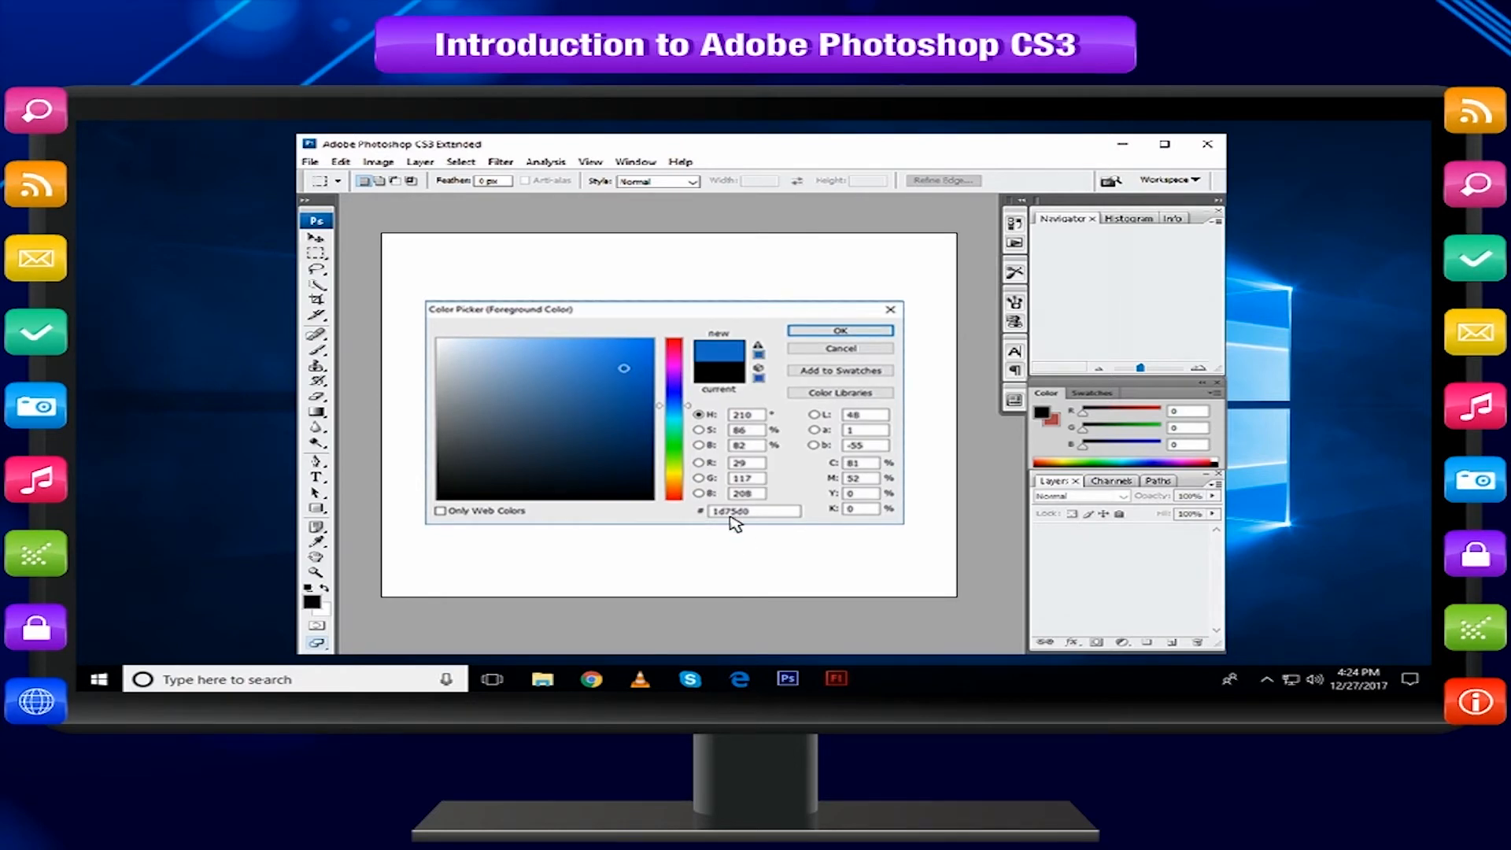
Set the foreground colour to blue, then pick red from the Swatches panel.
{"action": "left_click", "coordinate": [837, 330]}
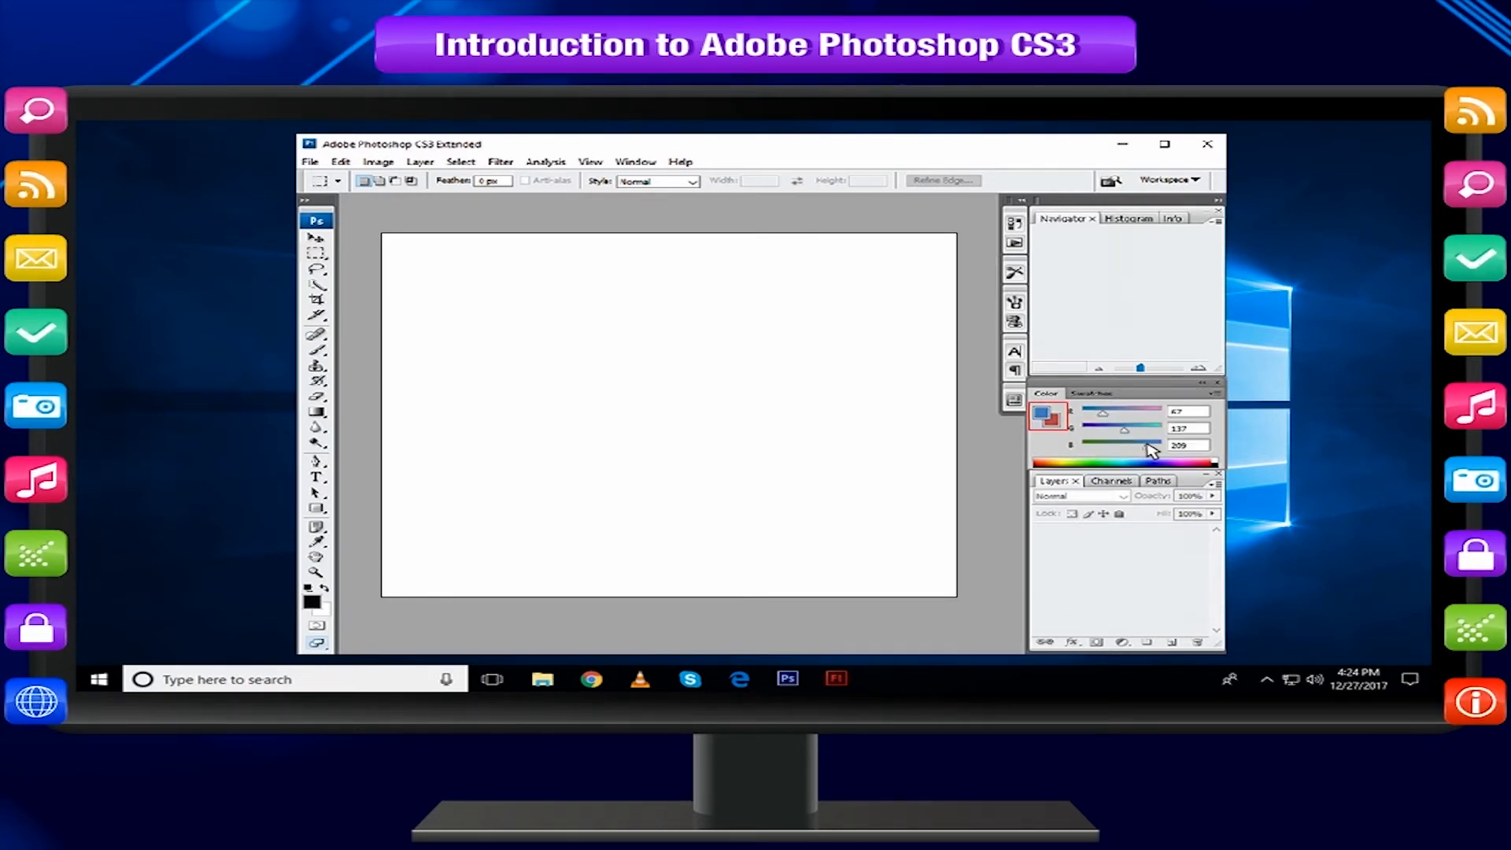
{"action": "left_click", "coordinate": [1091, 391]}
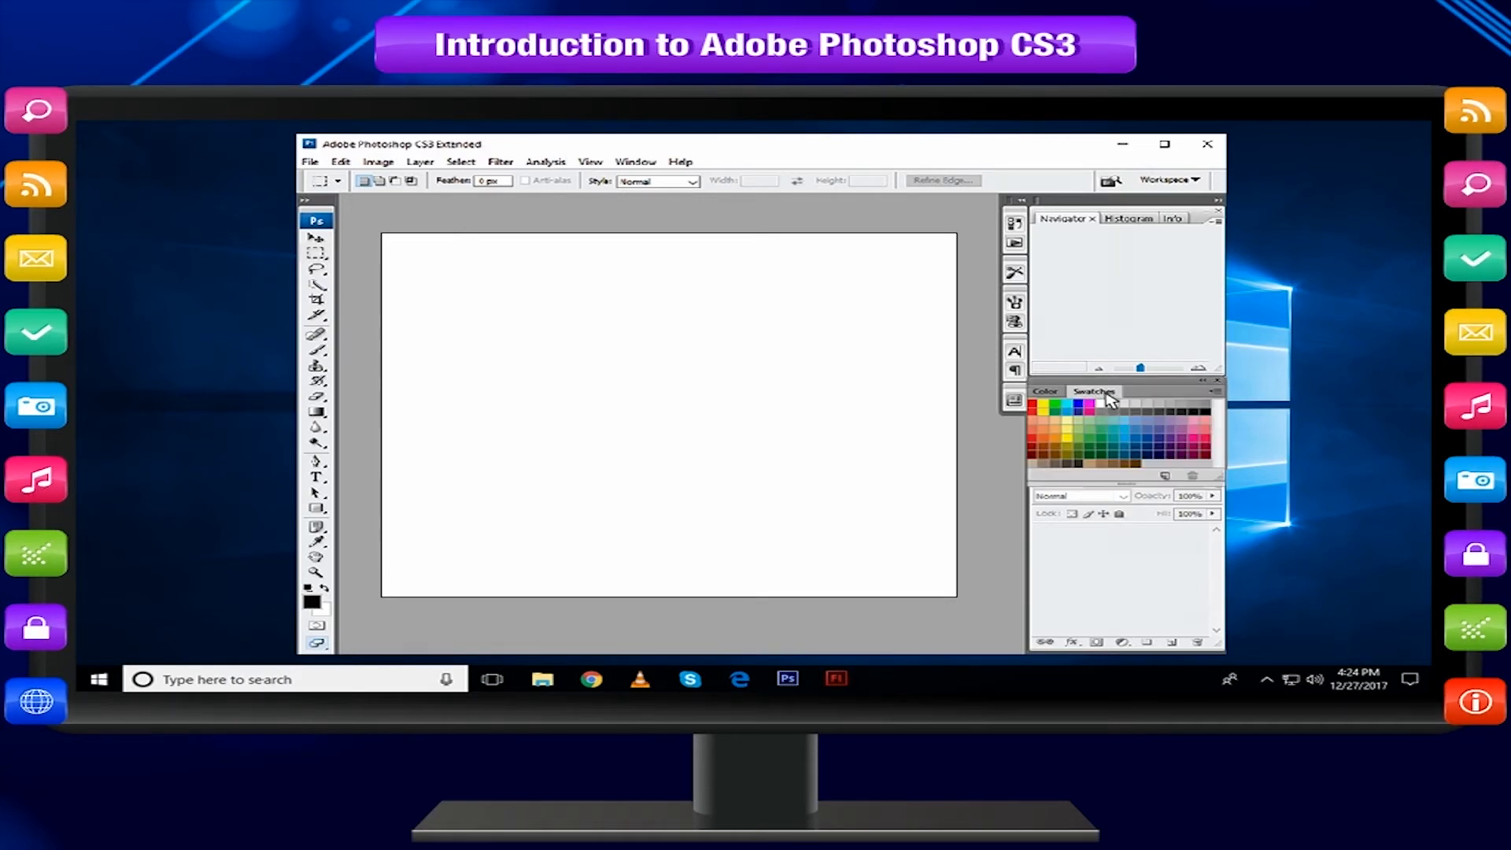
{"action": "mouse_move", "coordinate": [1073, 424]}
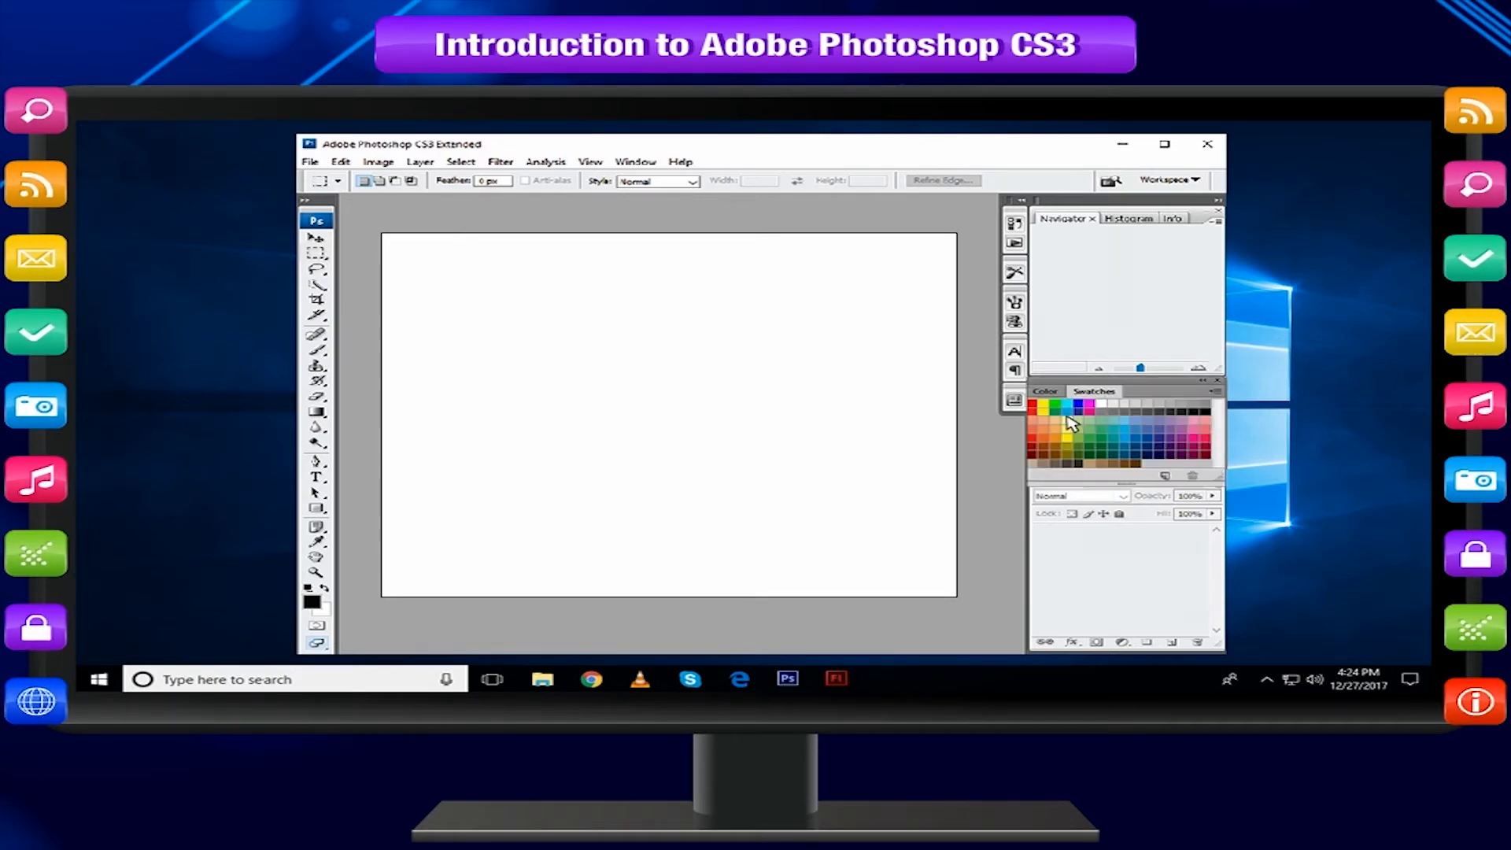
{"action": "left_click", "coordinate": [1039, 407]}
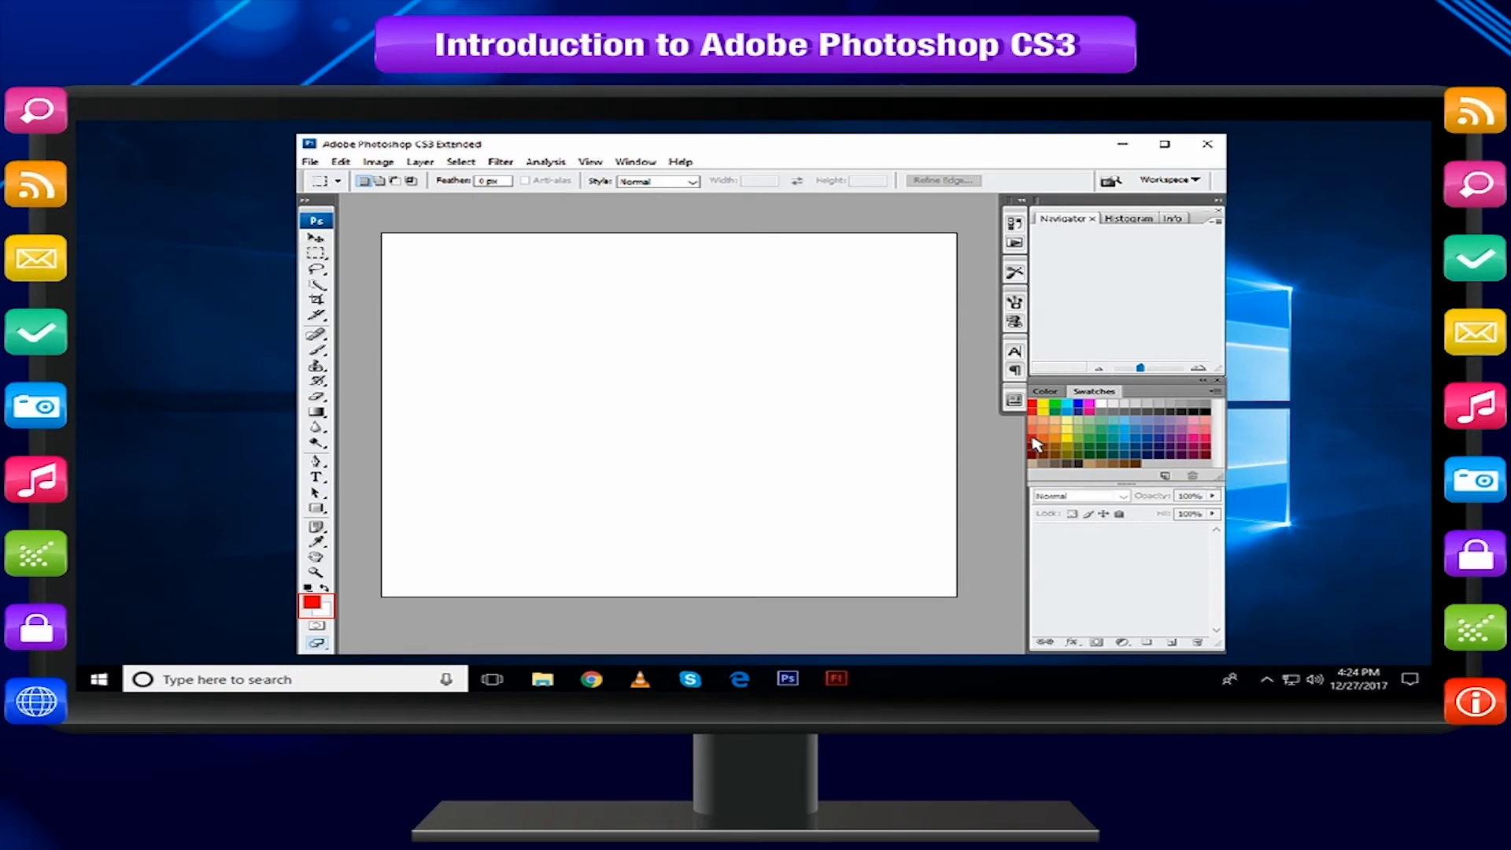
Reopen the foreground Color Picker and close it without changes.
{"action": "left_click", "coordinate": [310, 602]}
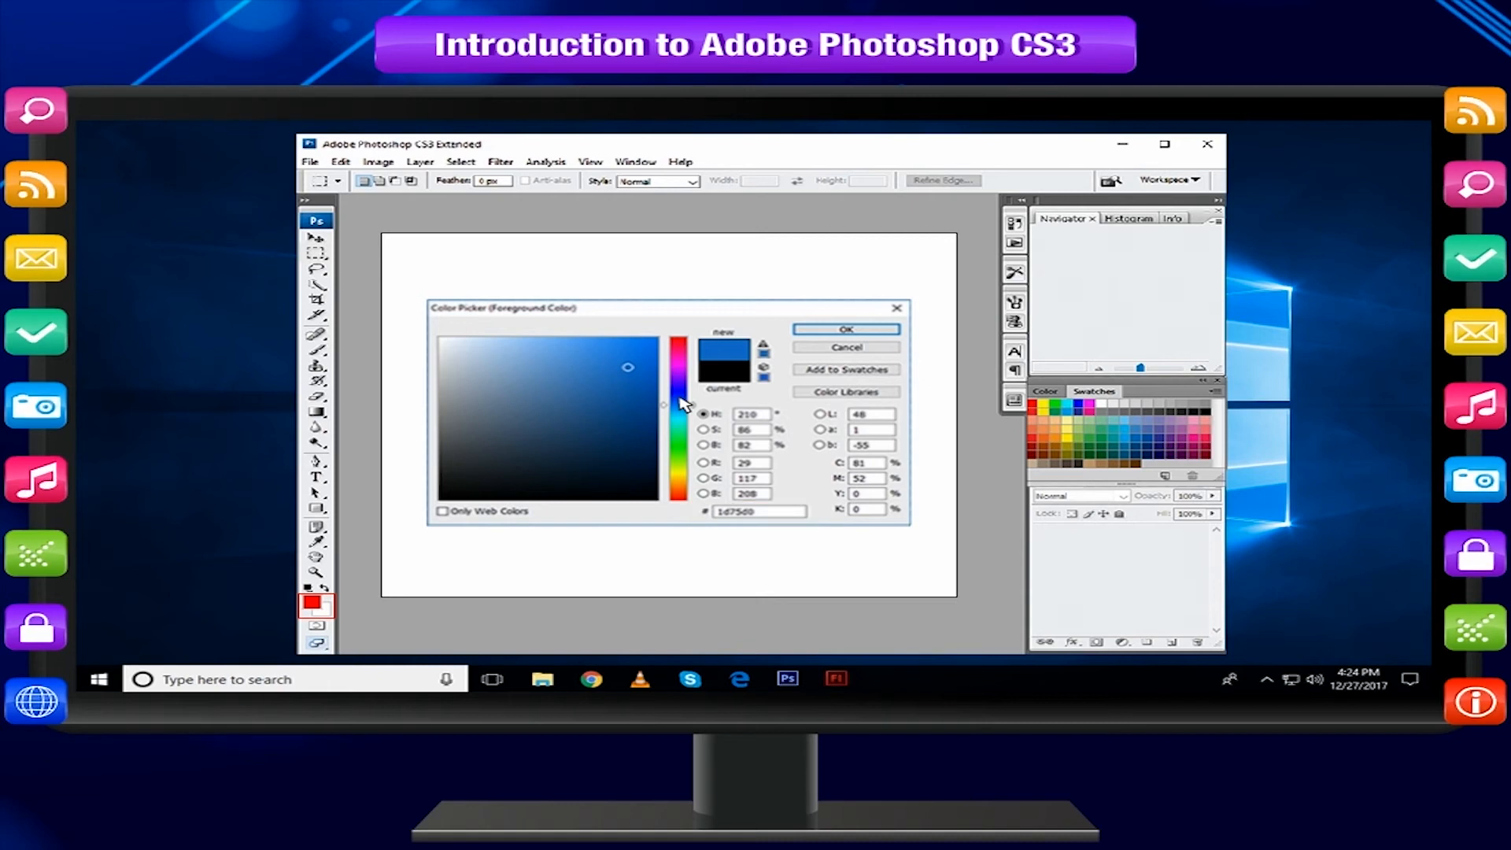
{"action": "left_click", "coordinate": [844, 329]}
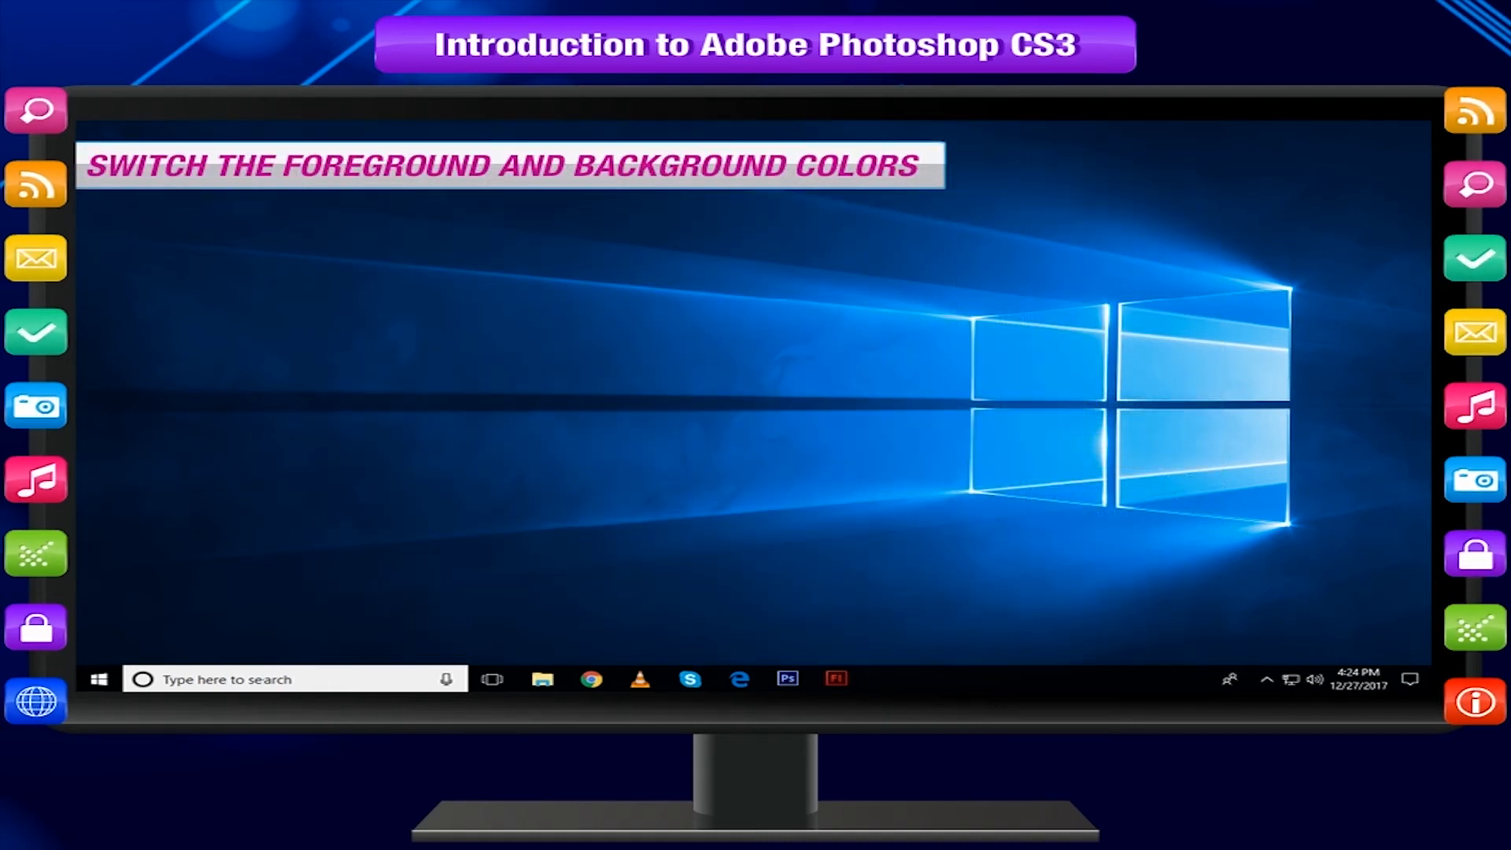
{"action": "left_click", "coordinate": [787, 679]}
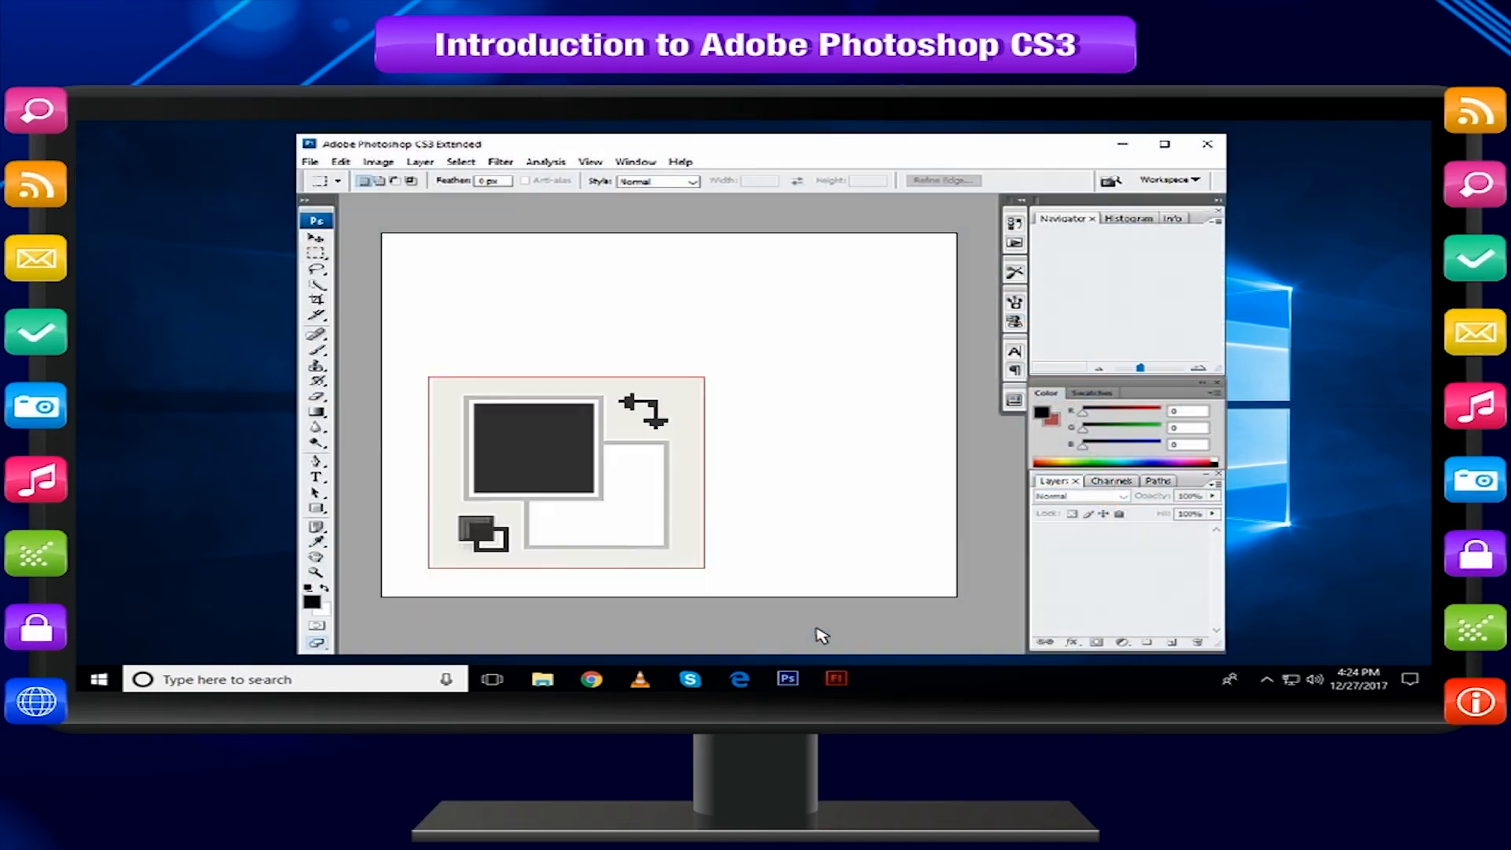